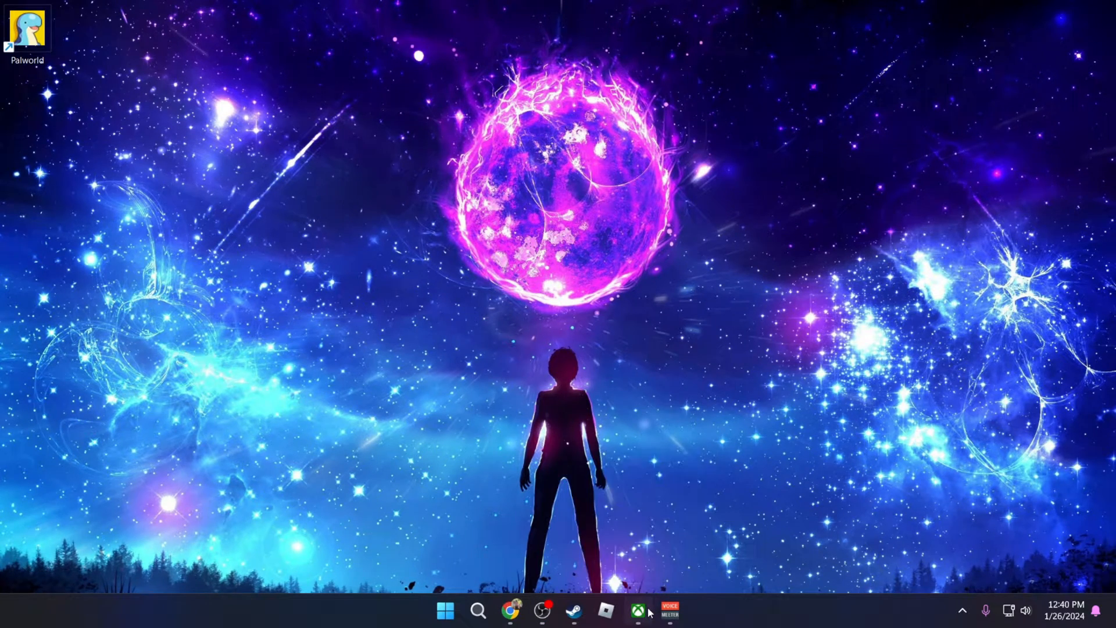
Bring up the XGP-save-extractor GitHub page and scroll its README down to Releases
left_click(636, 611)
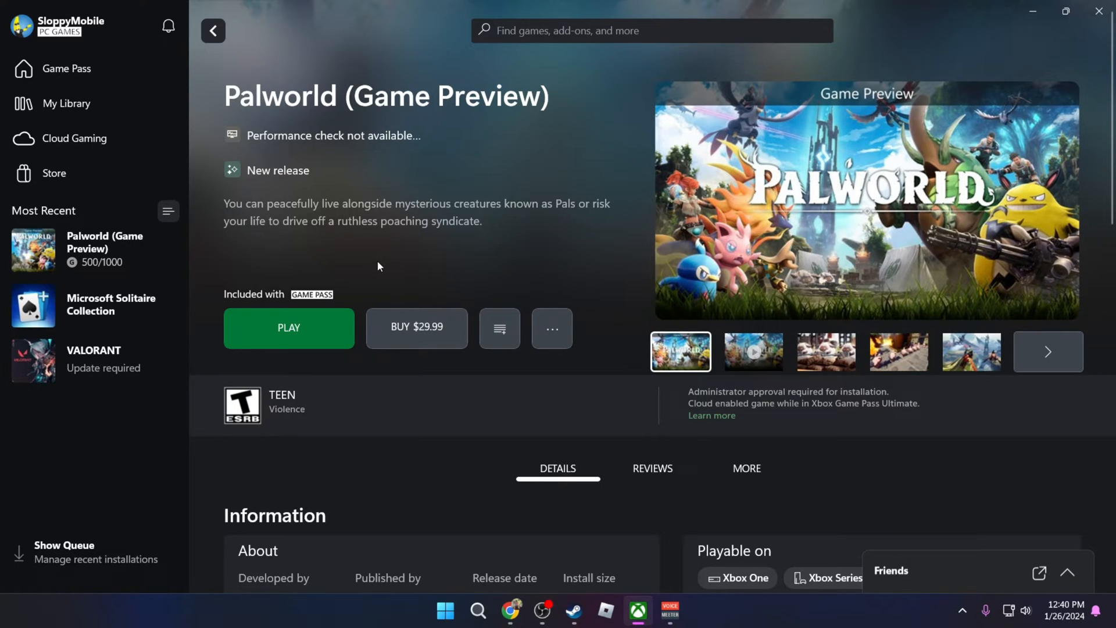
mouse_move(389, 198)
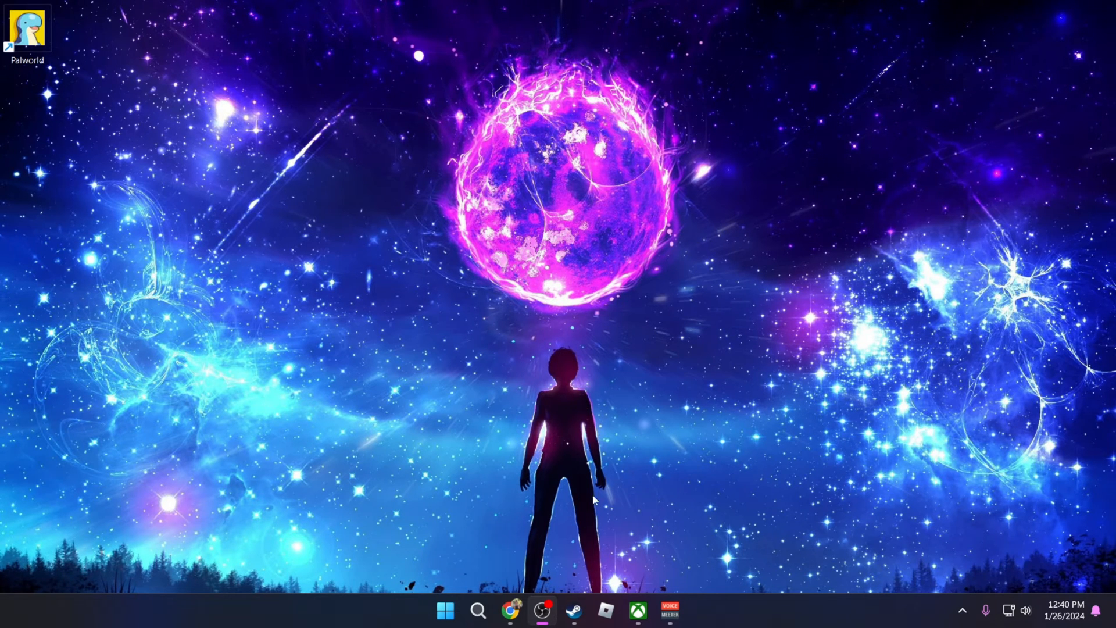
left_click(510, 611)
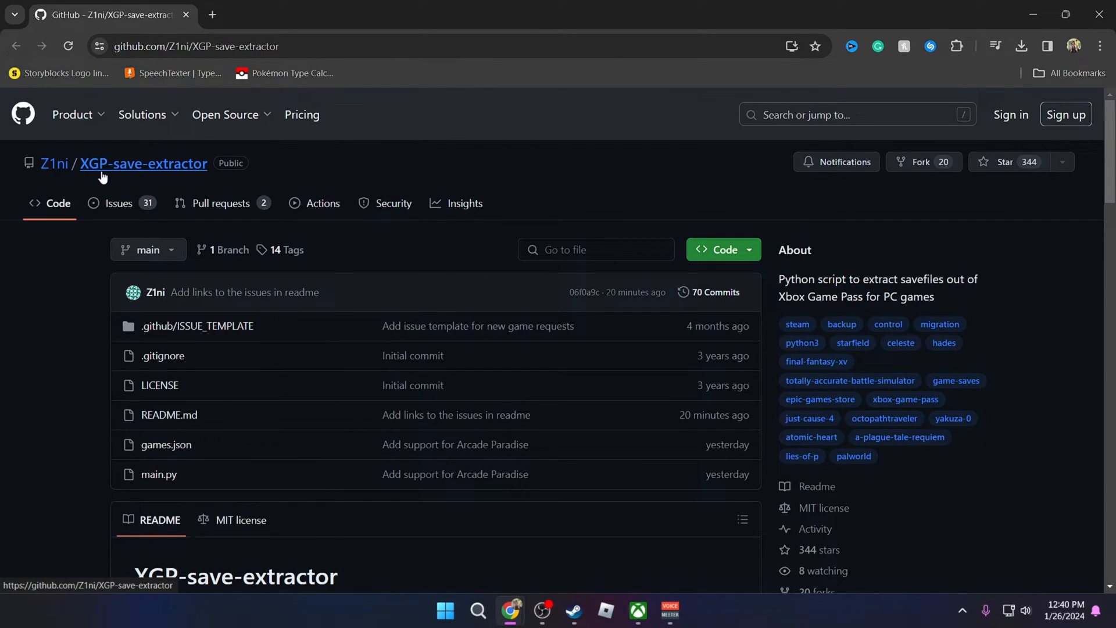
mouse_move(483, 178)
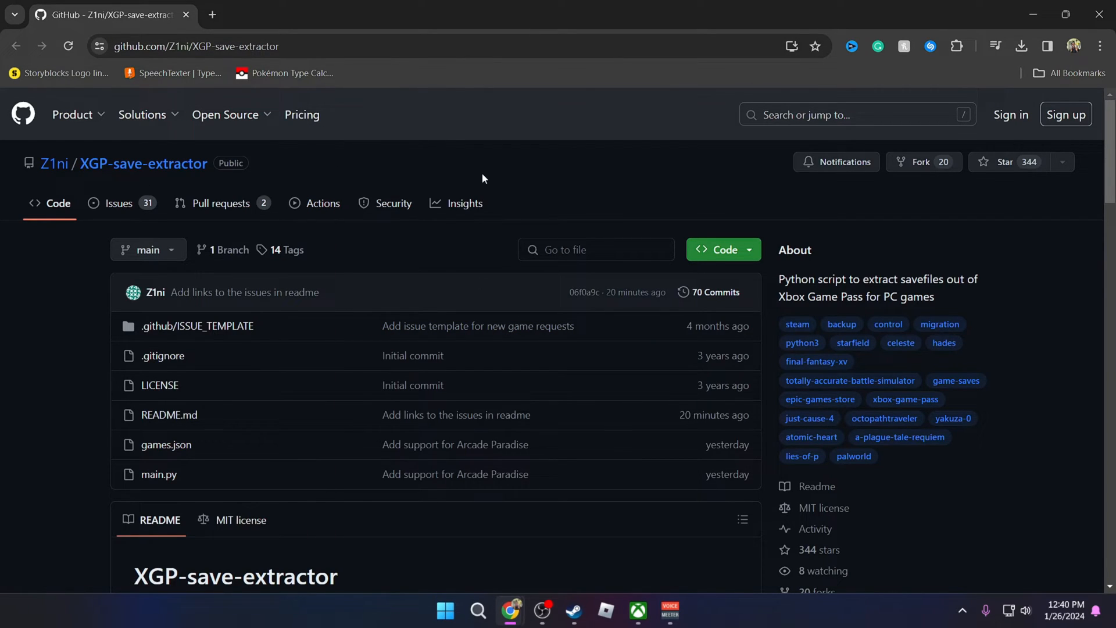
scroll("down", 3)
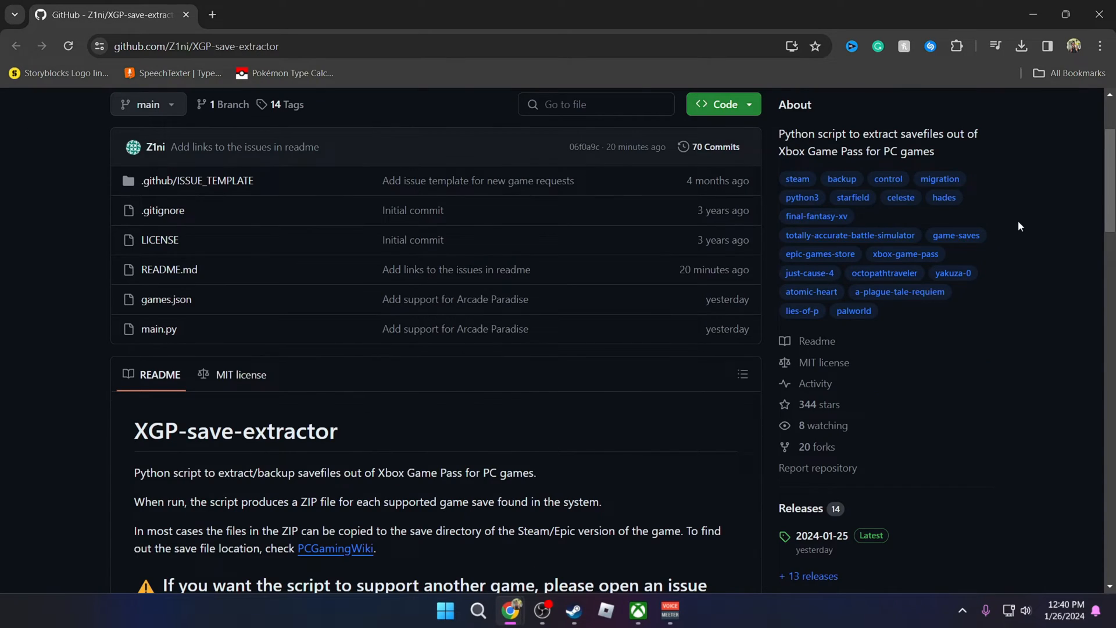
scroll("down", 3)
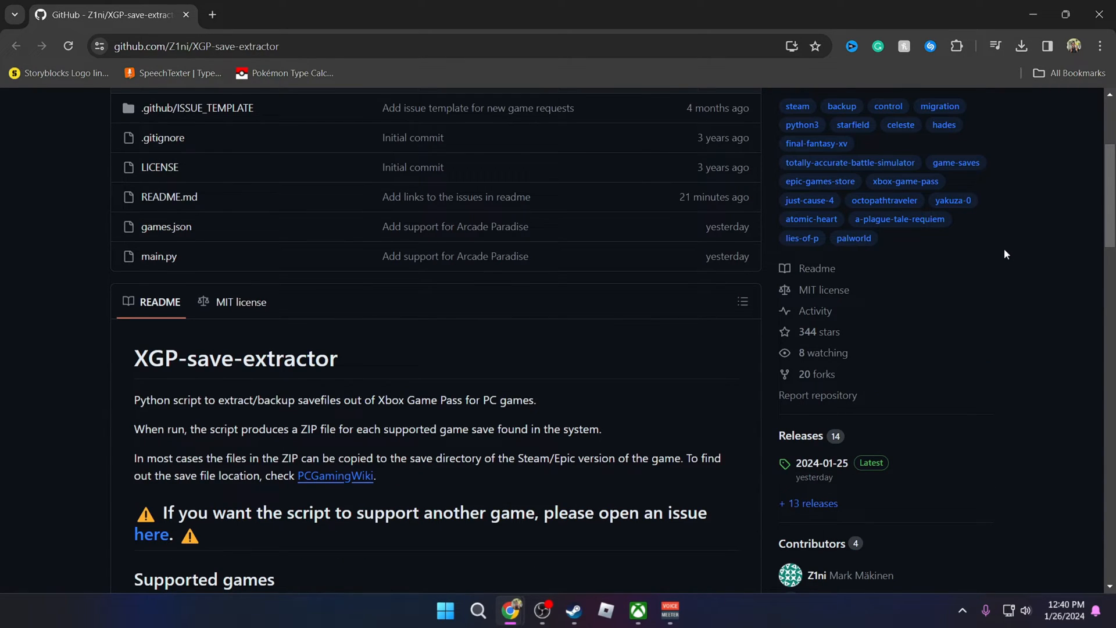
scroll("down", 3)
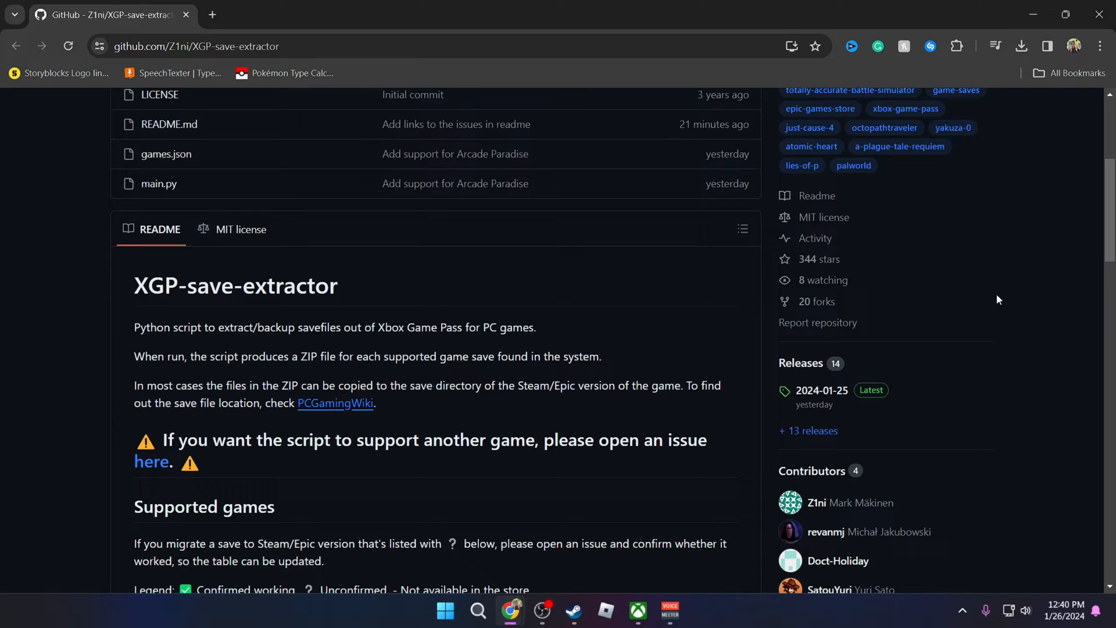
mouse_move(838, 329)
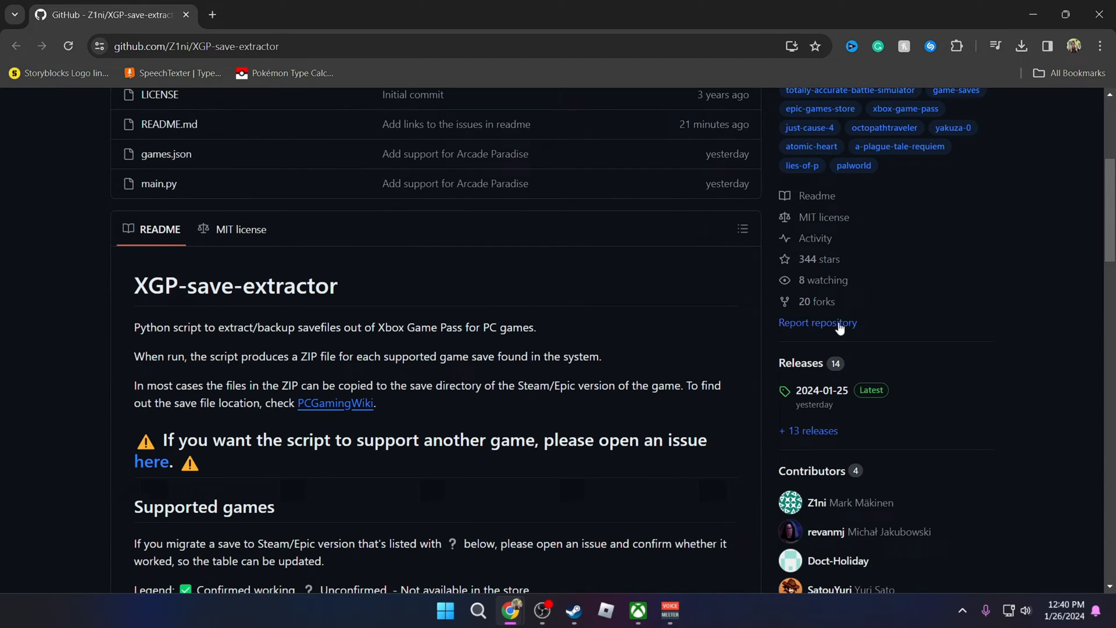
mouse_move(821, 390)
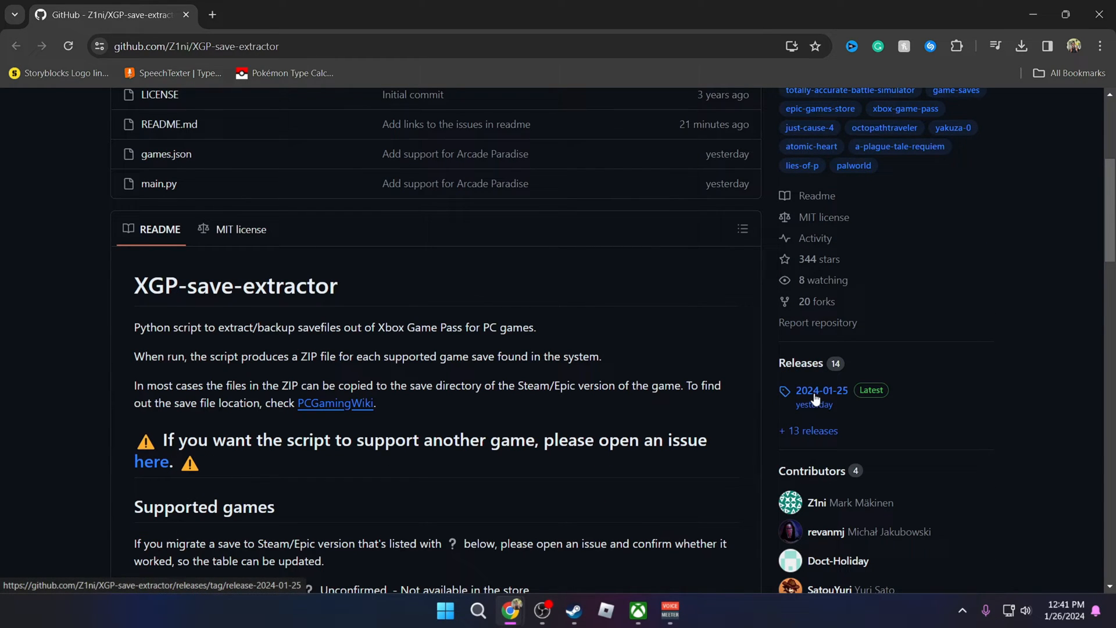
Open the 2024-01-25 release and scroll to its assets, including xgp-save-extractor.exe
left_click(822, 390)
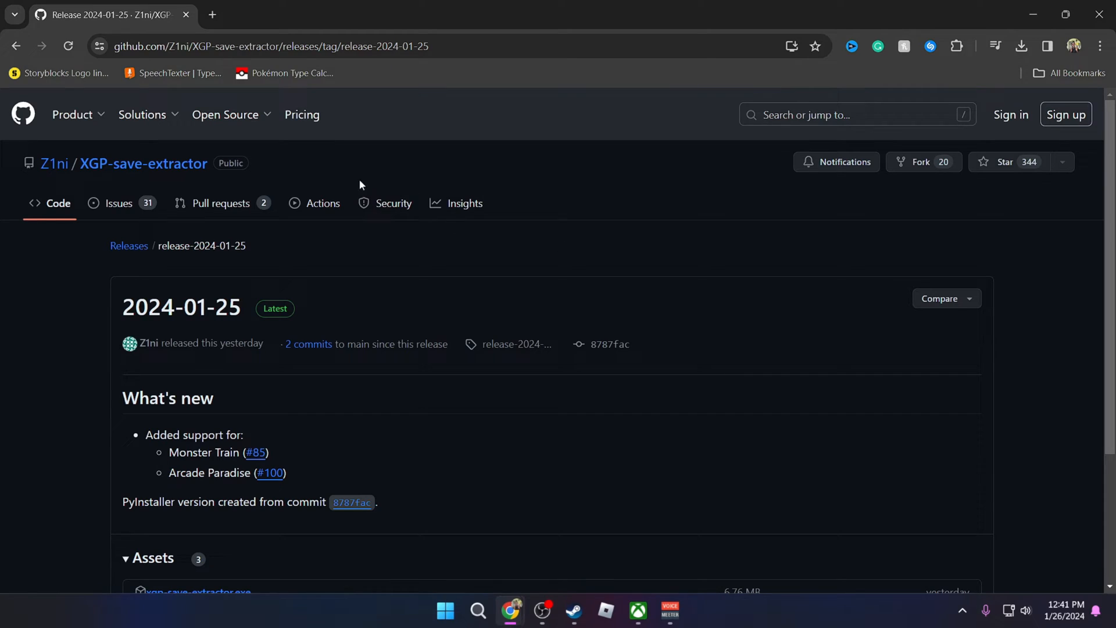
scroll("down", 3)
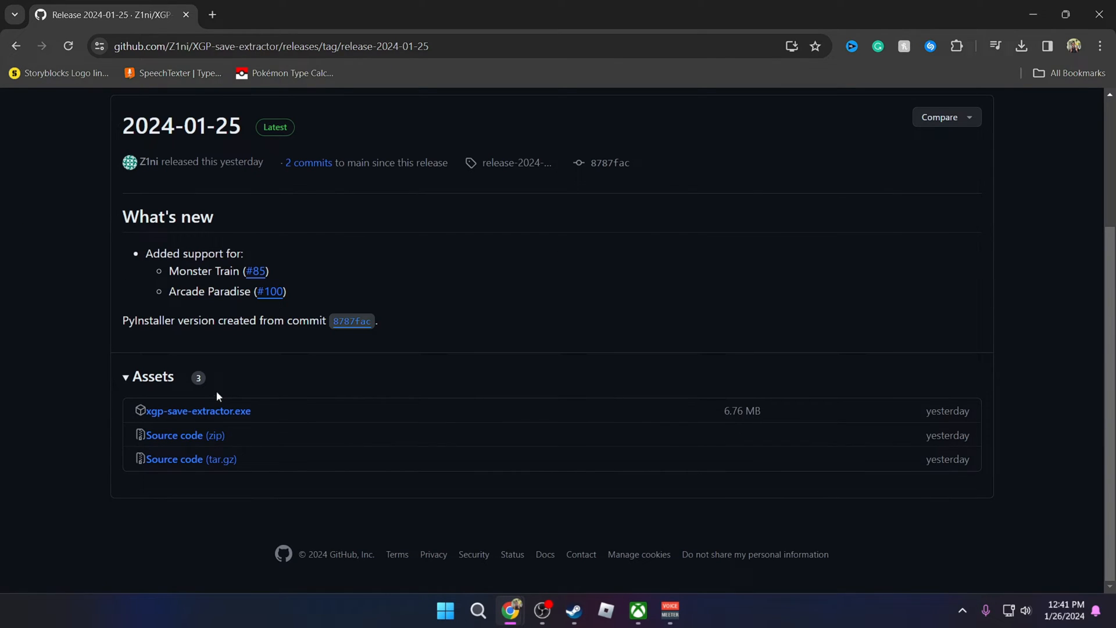
mouse_move(237, 420)
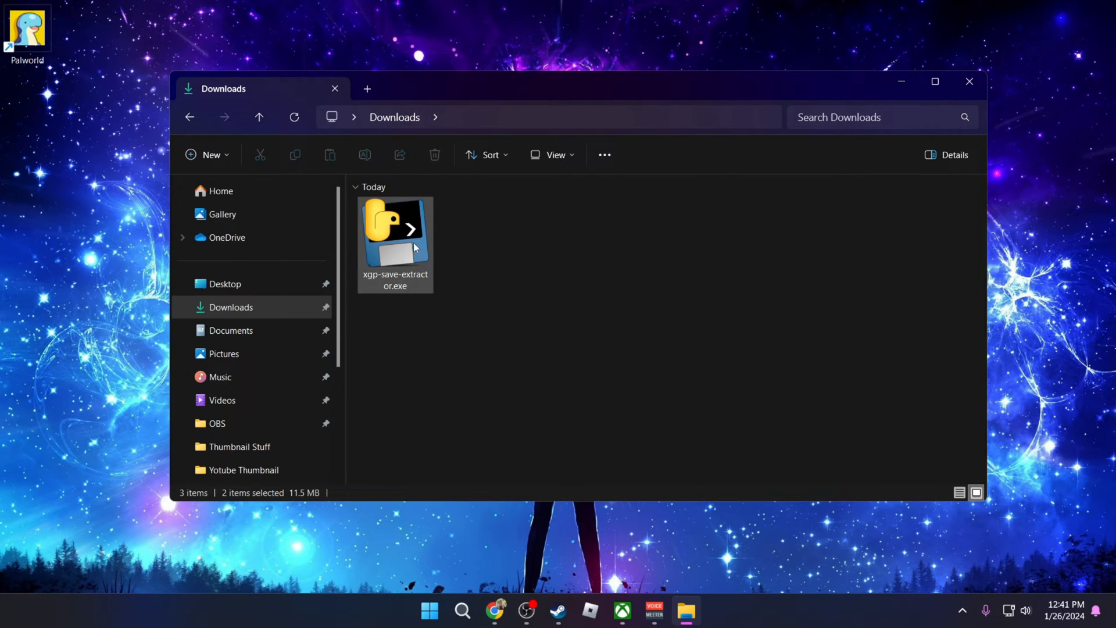
Run xgp-save-extractor.exe from Downloads to export Palworld saves into a zip
double_click(394, 229)
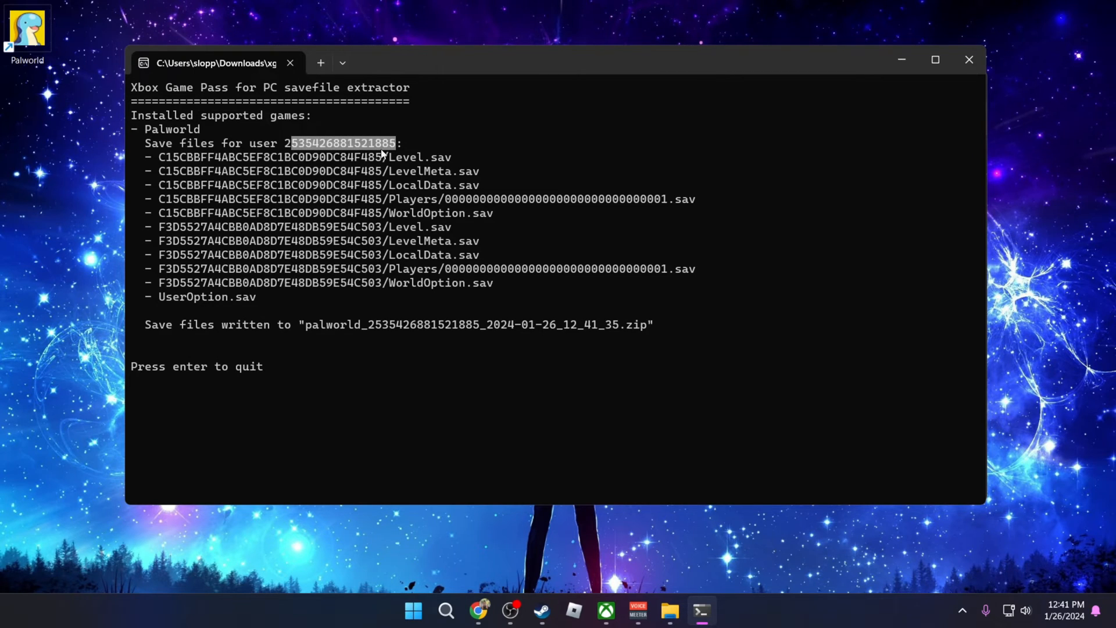
mouse_move(243, 442)
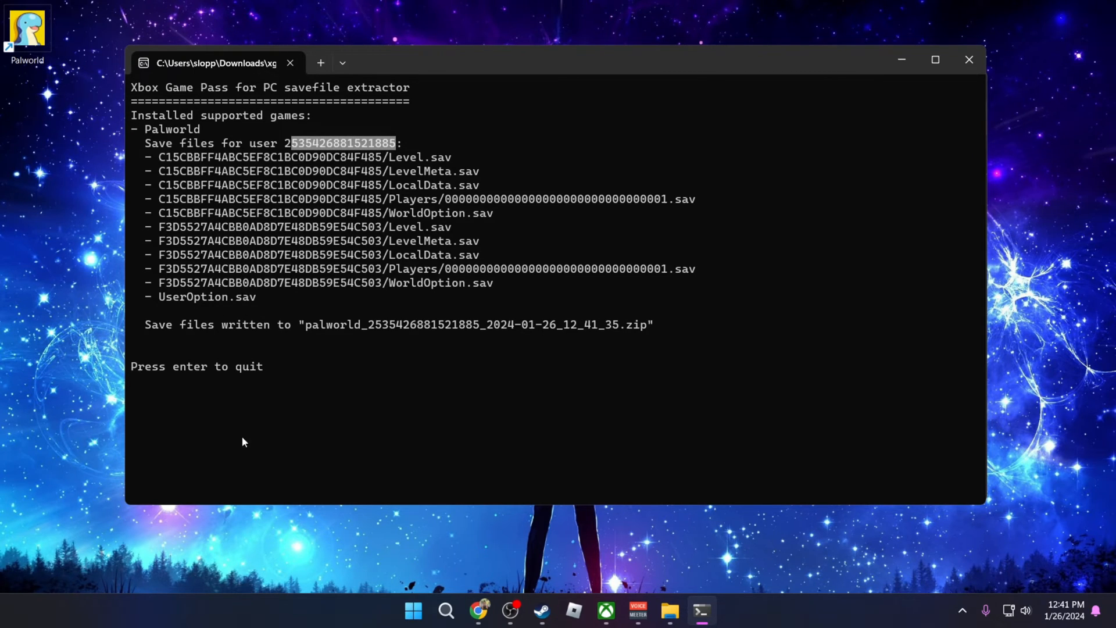
Return to the Downloads window and inspect the new palworld zip archive
left_click(669, 611)
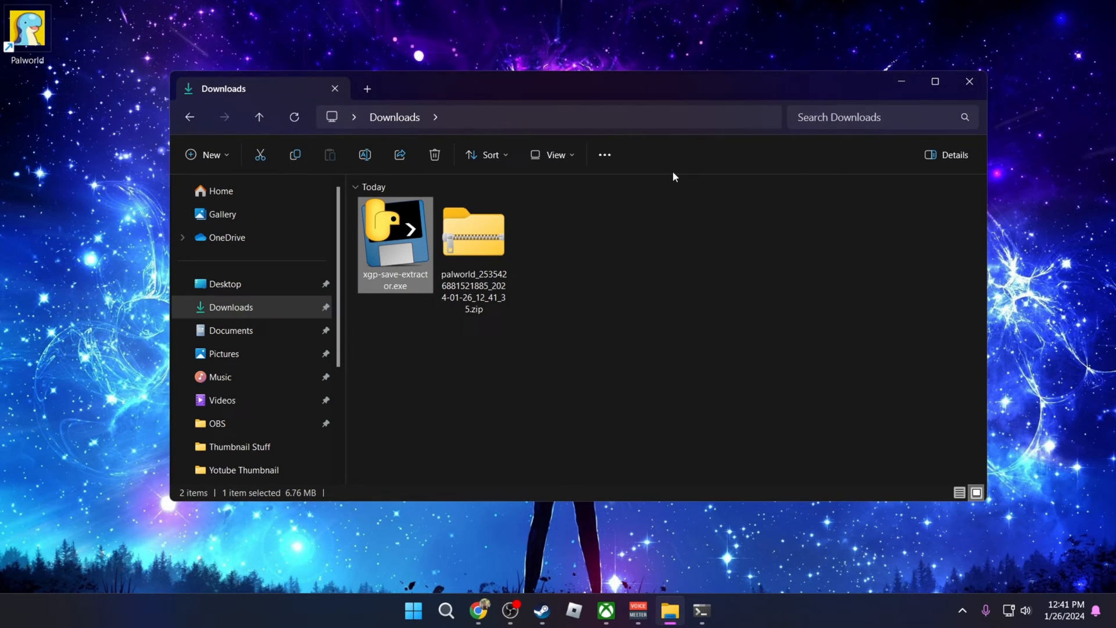
left_click(473, 246)
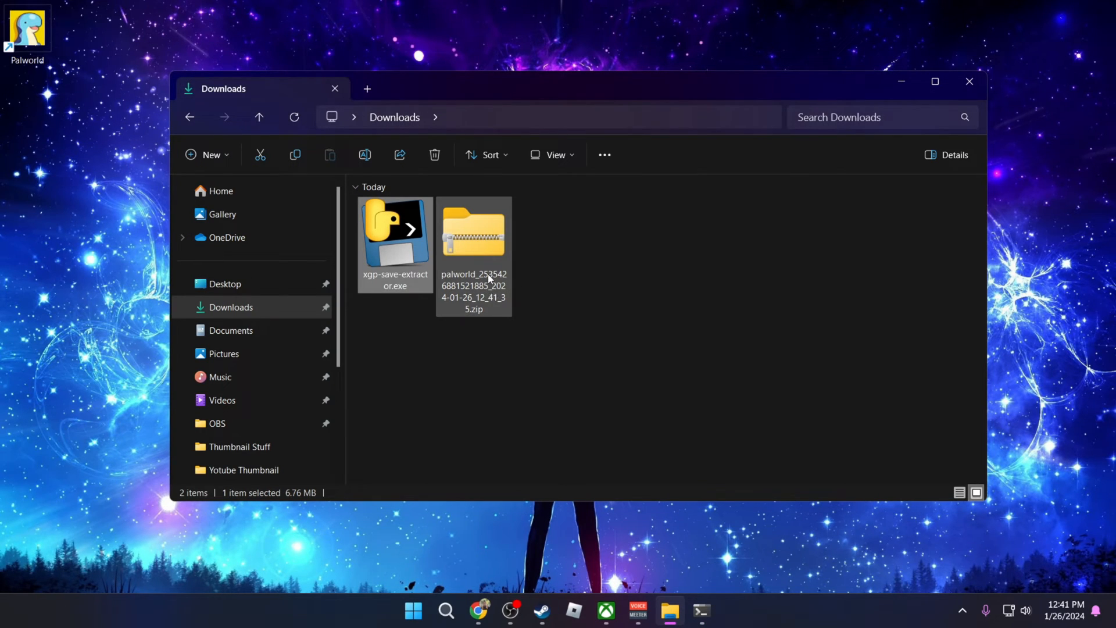
left_click(648, 285)
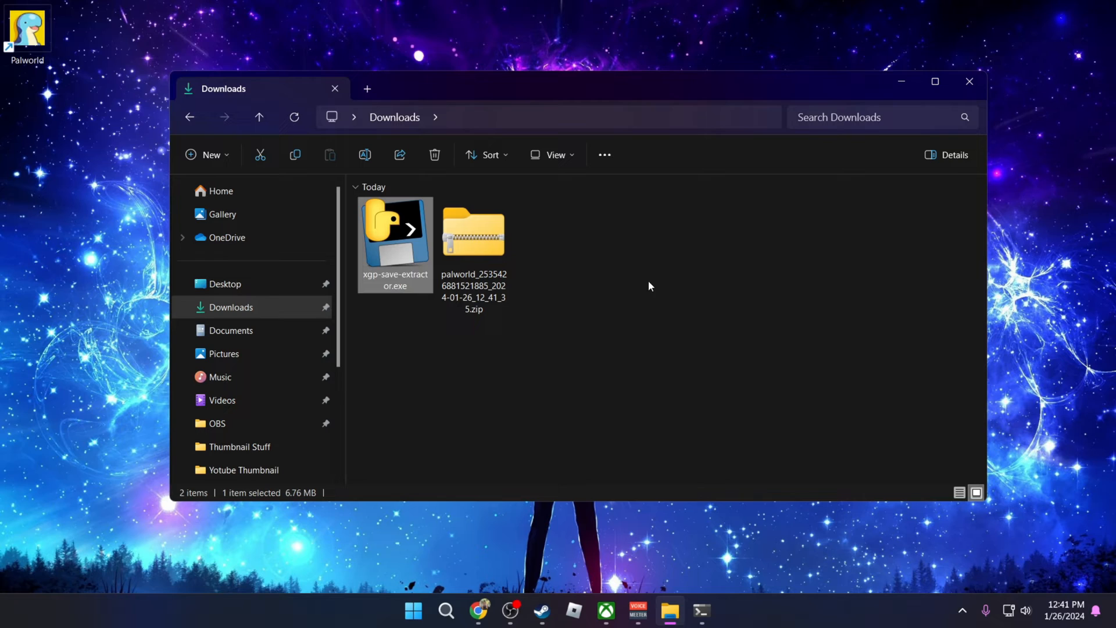
double_click(394, 231)
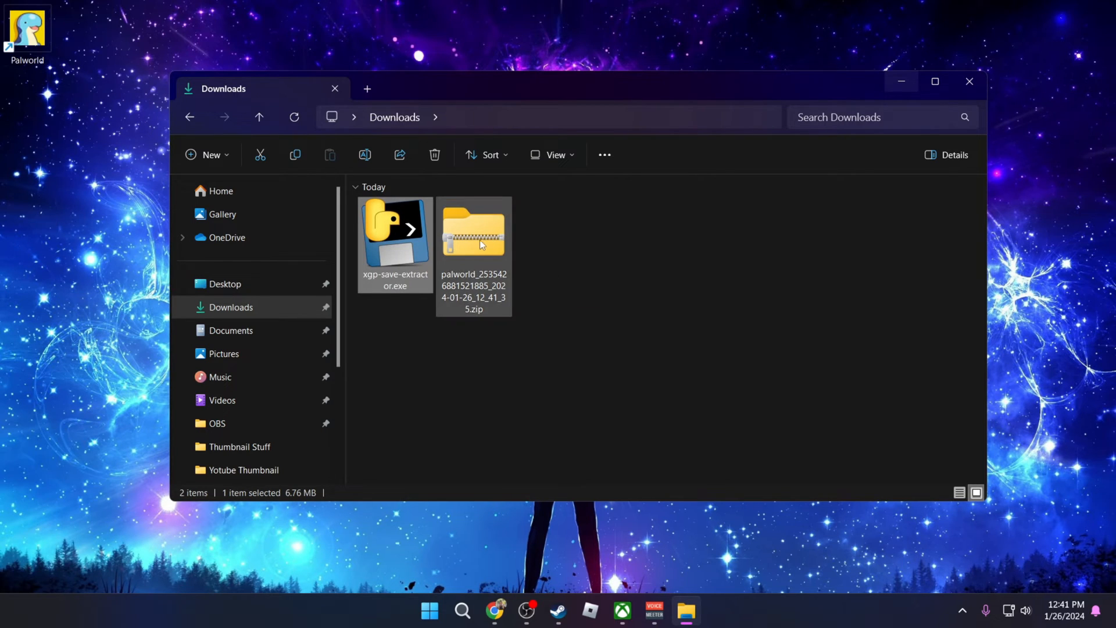
mouse_move(478, 245)
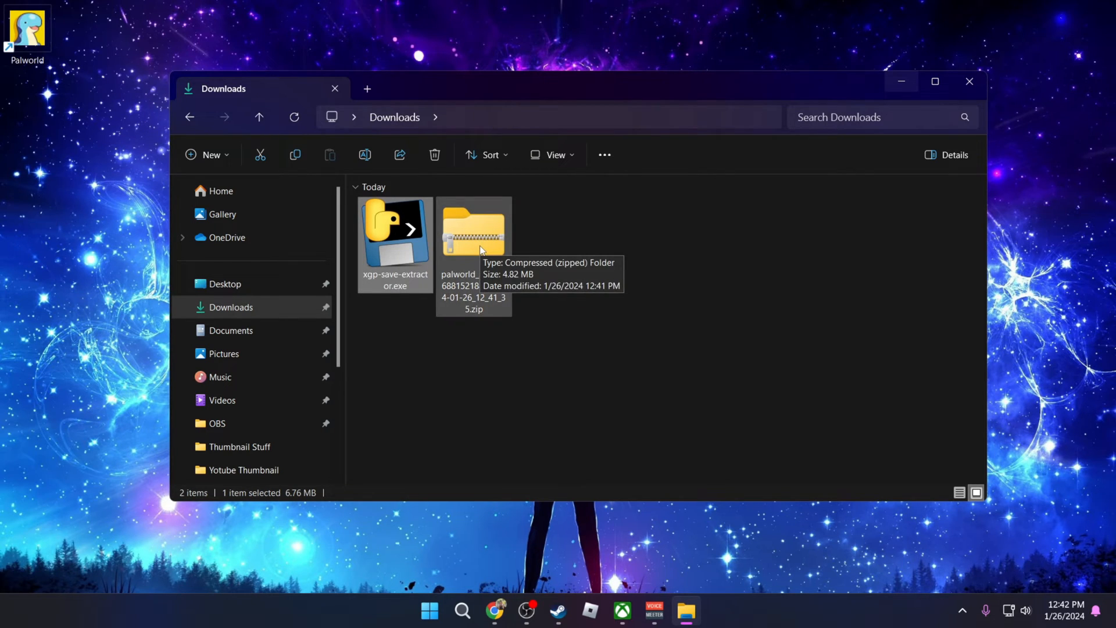
Extract the palworld zip with 7-Zip into a same-named folder
right_click(473, 232)
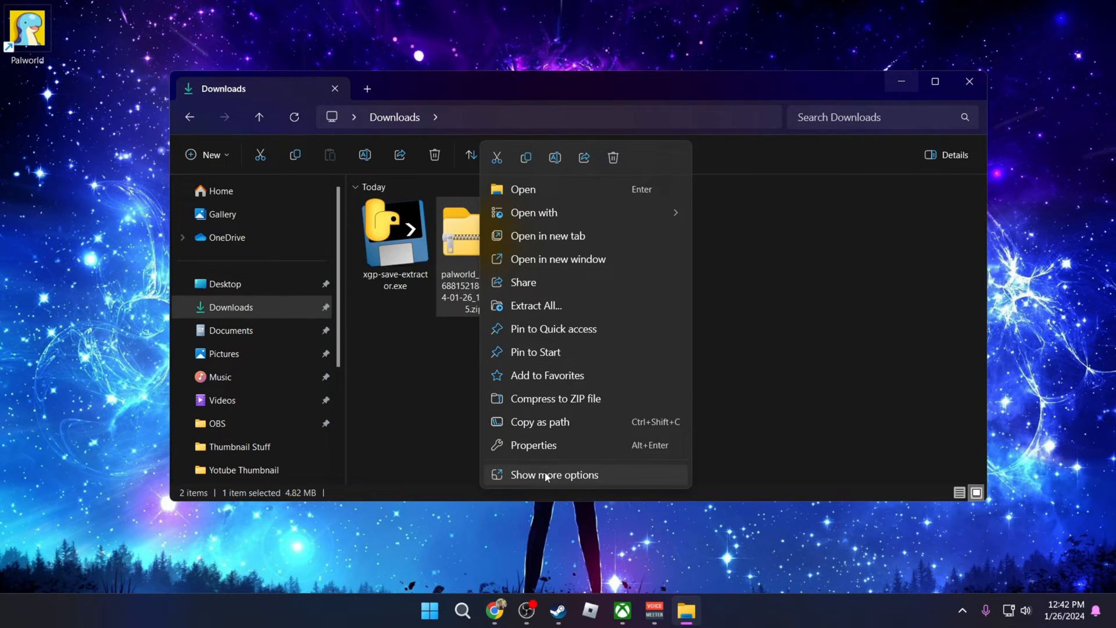
left_click(553, 475)
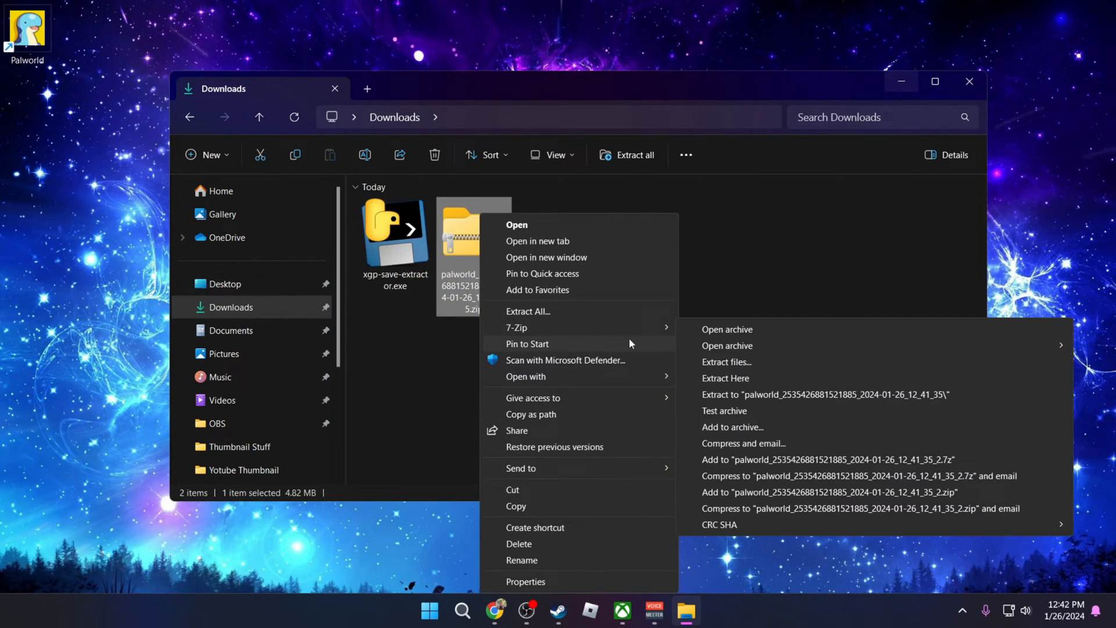
mouse_move(824, 394)
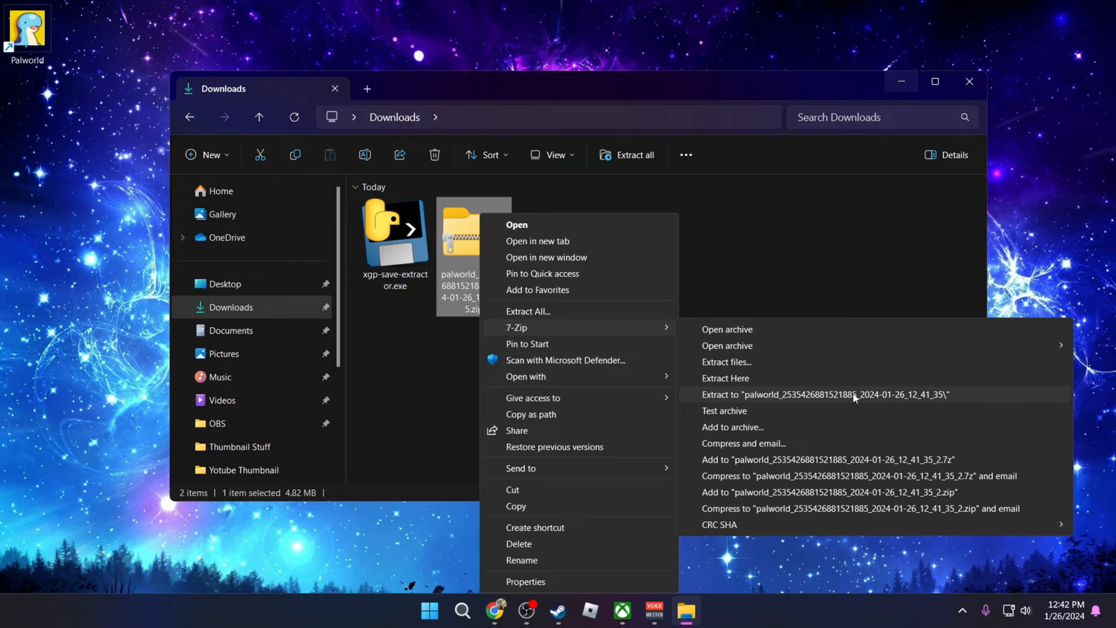
left_click(825, 394)
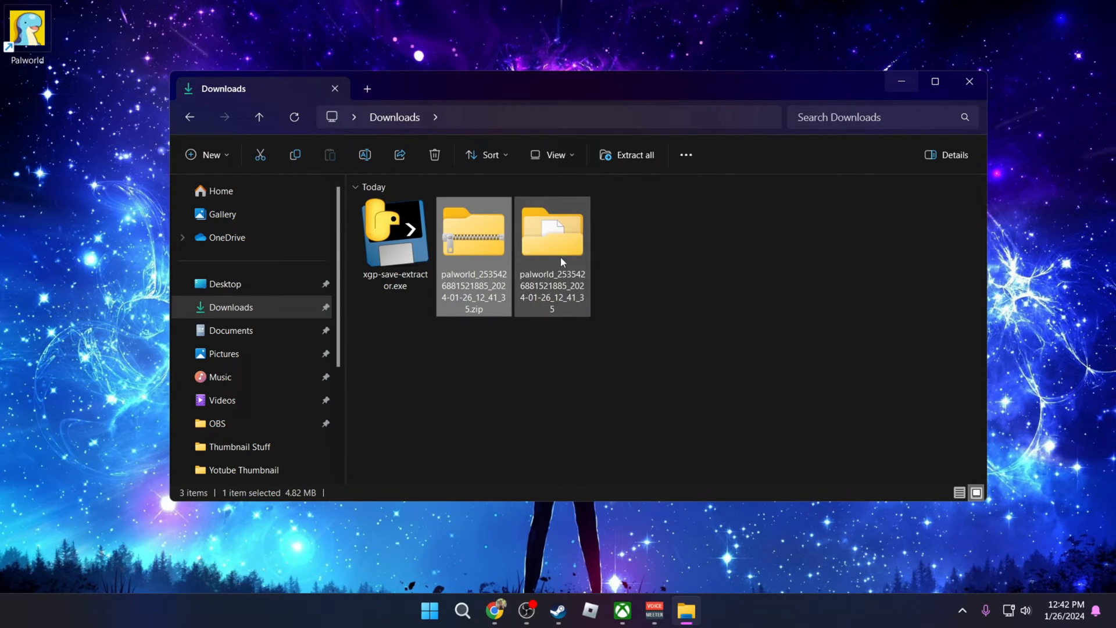
mouse_move(559, 252)
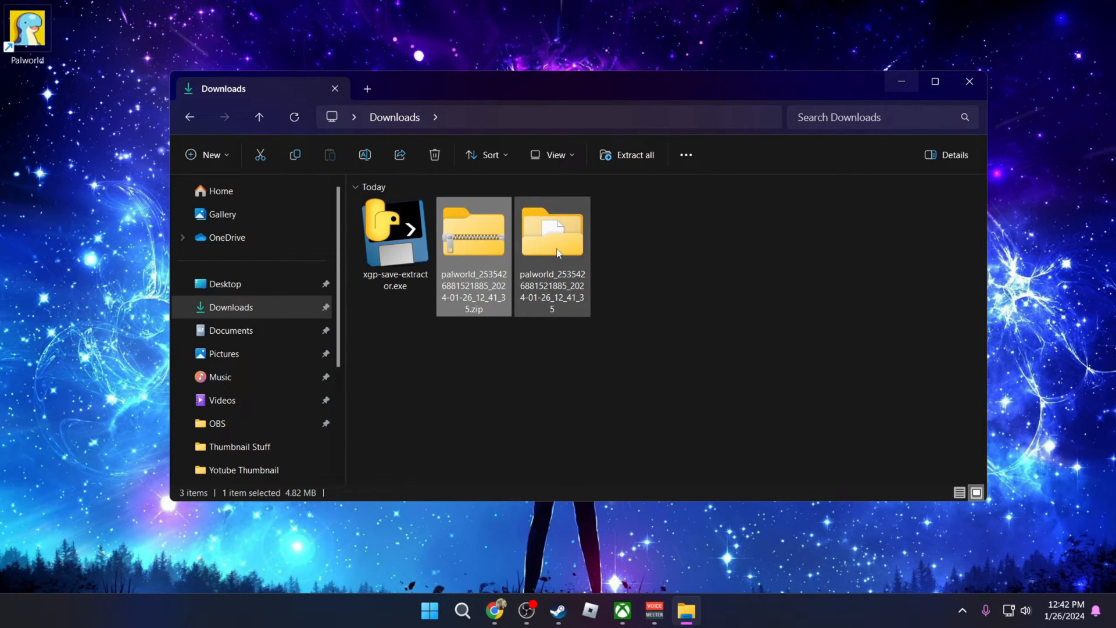
Open the extracted palworld folder, then world folder C15CBBFF4ABC5EF8C1BC0D90DC84F485
double_click(552, 235)
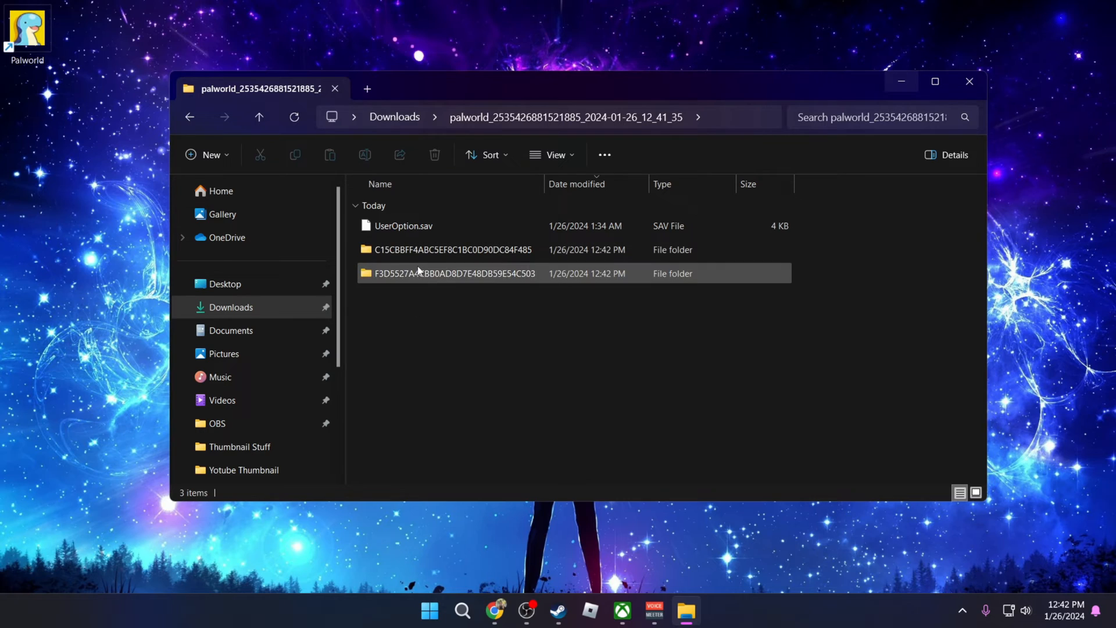
left_click(451, 249)
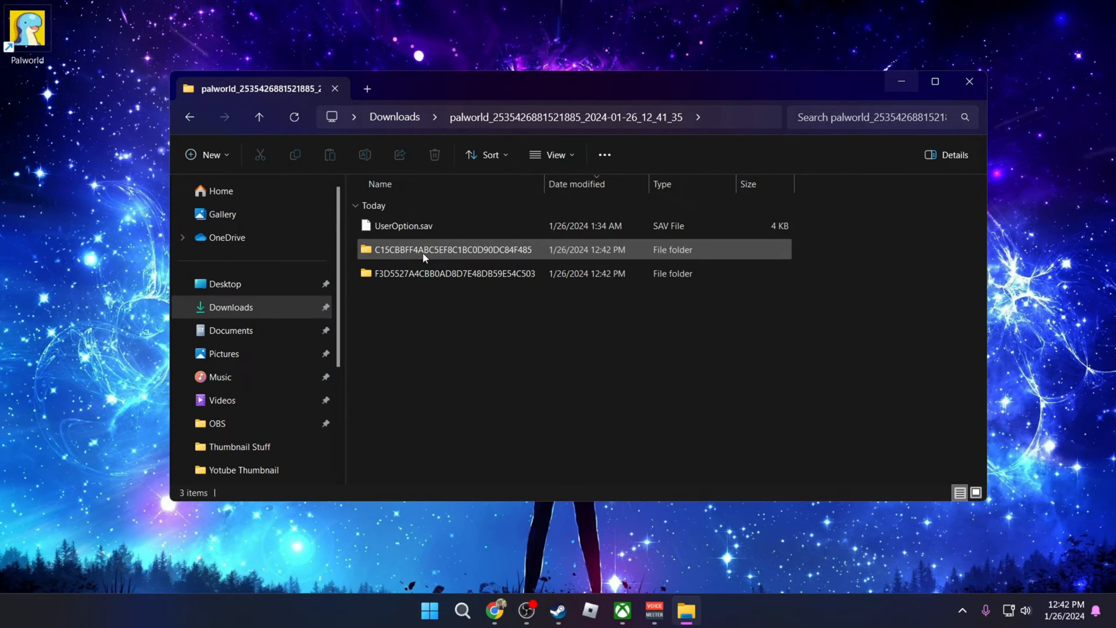
mouse_move(599, 261)
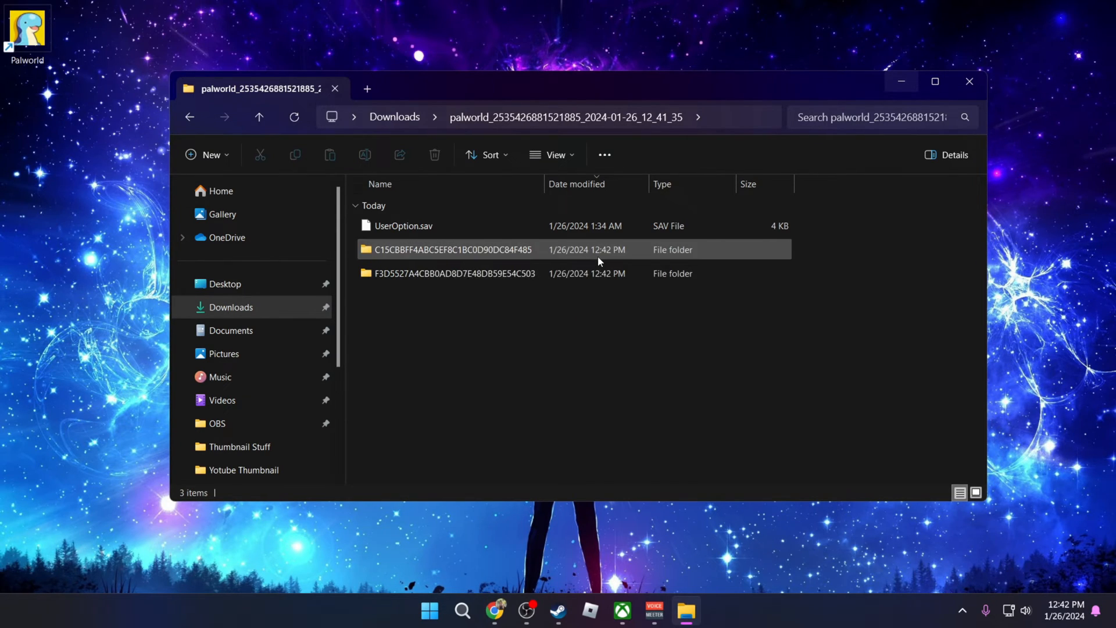
double_click(450, 249)
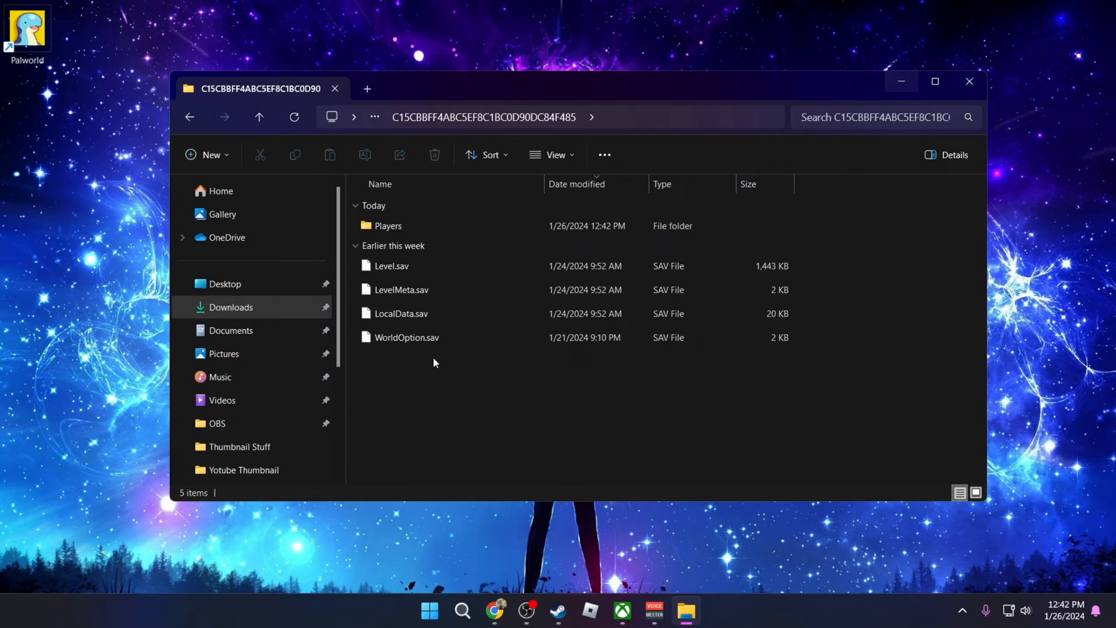
mouse_move(470, 392)
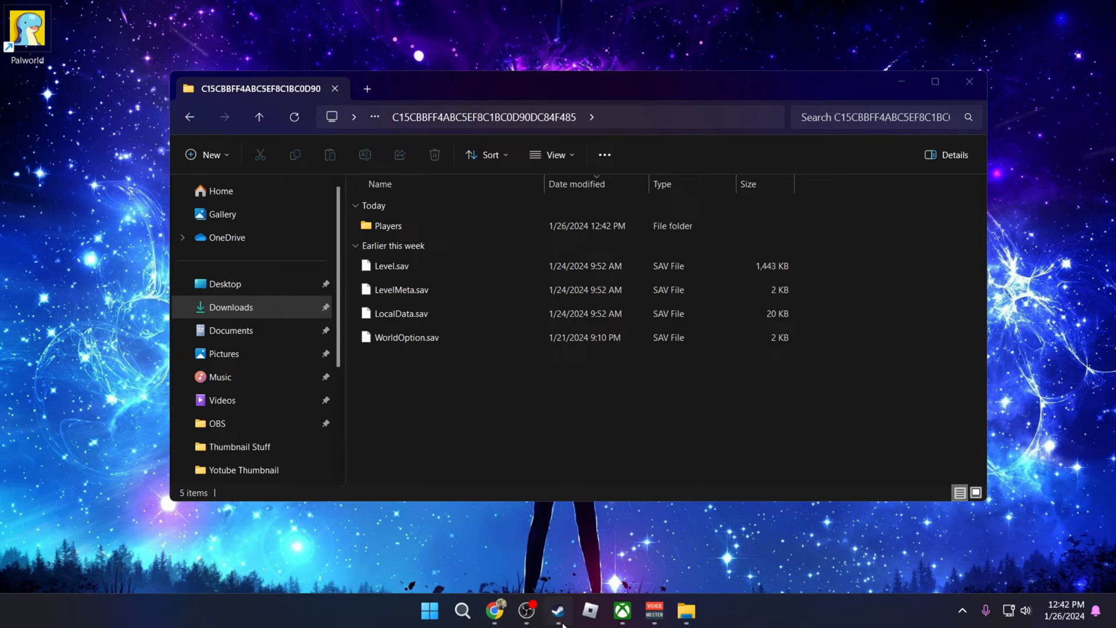
Bring Steam's library to the front, showing Palworld installed
left_click(558, 610)
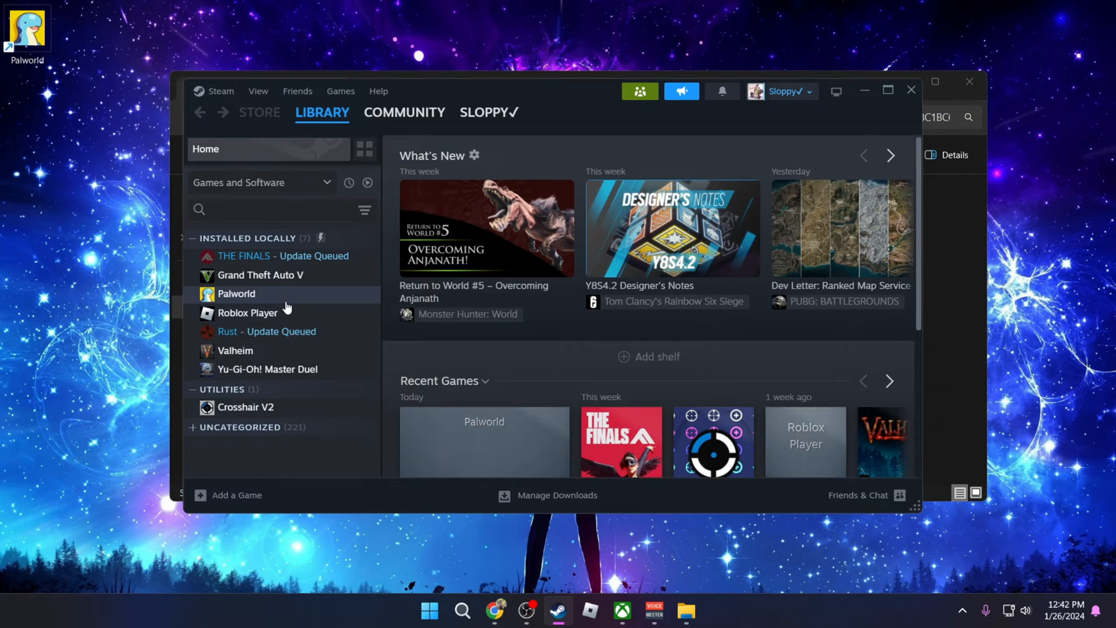
mouse_move(245, 297)
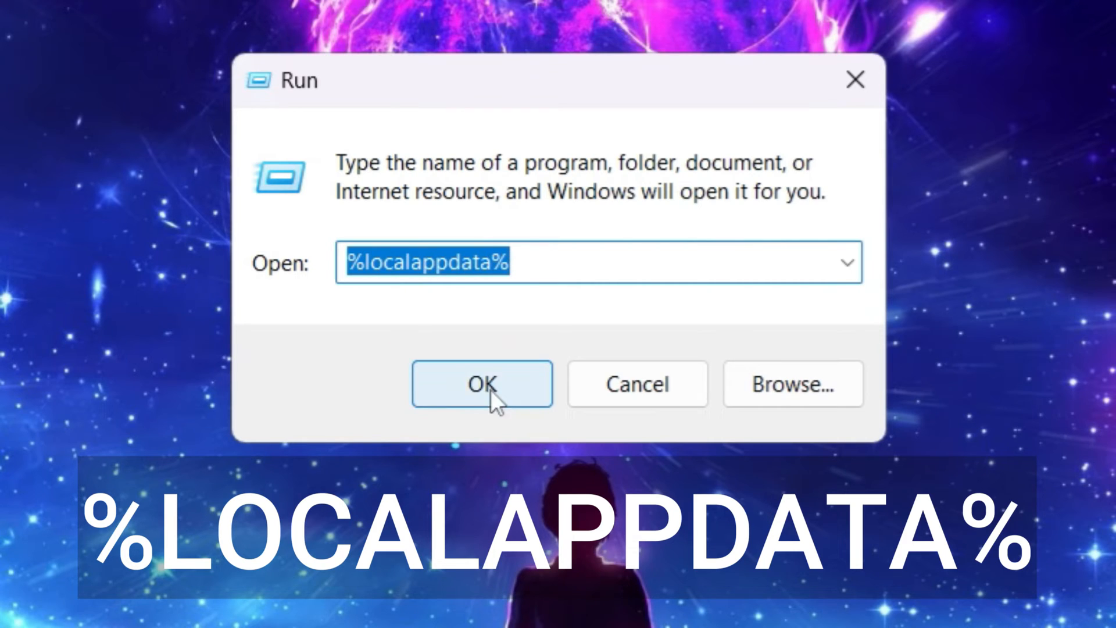
Navigate %localappdata% to Pal > Saved > SaveGames > E11F398645A1719070FEEC9331FF93C5 and select its files
left_click(482, 384)
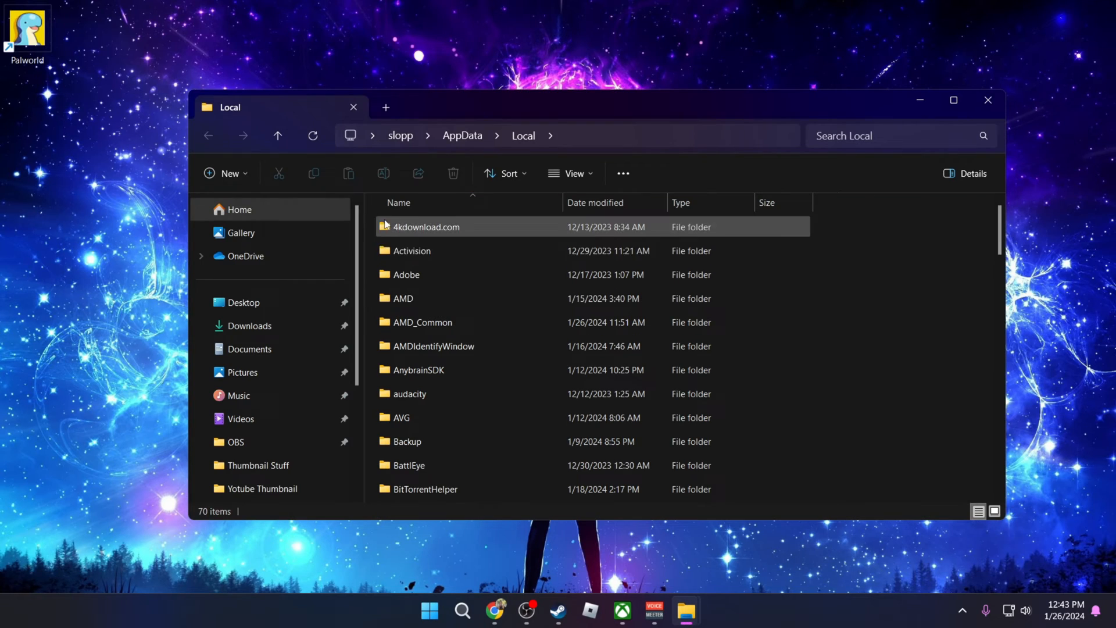
scroll("down", 3)
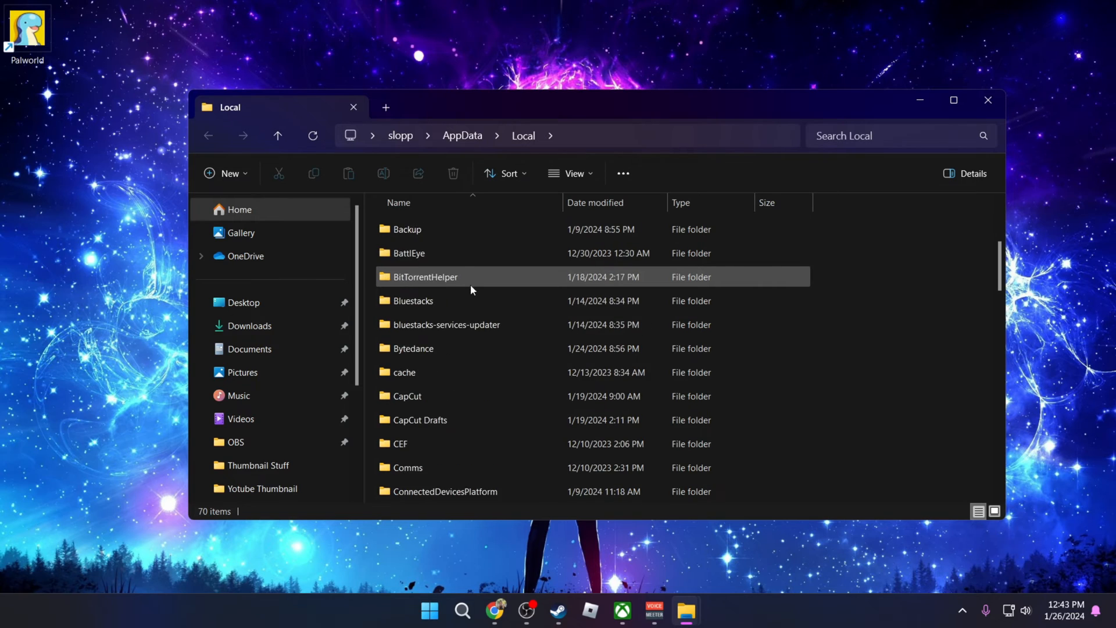
scroll("down", 3)
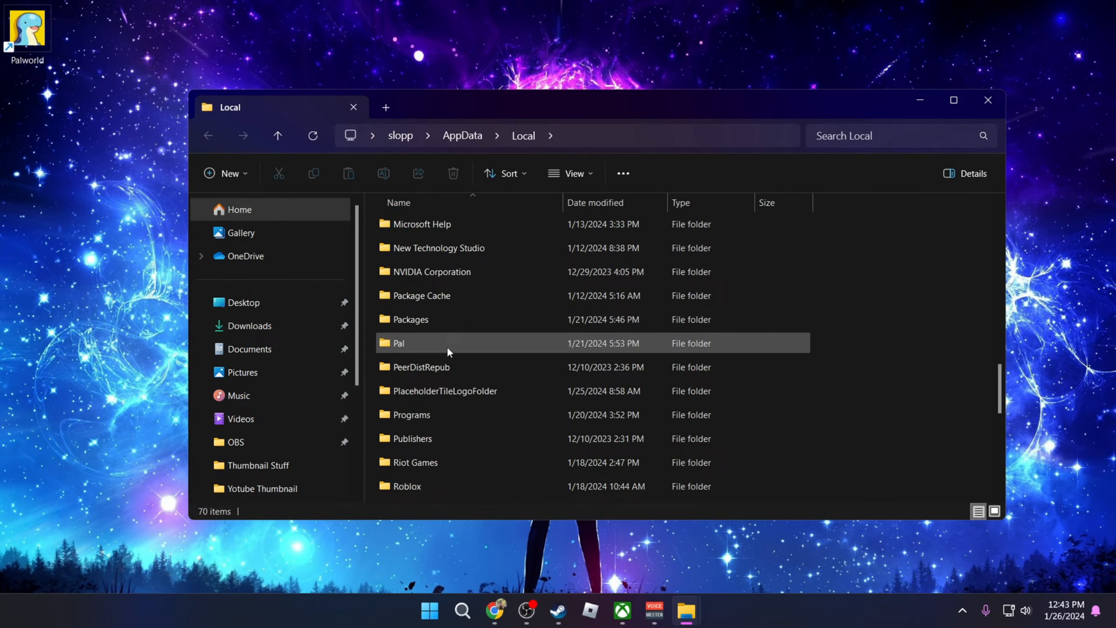
double_click(397, 342)
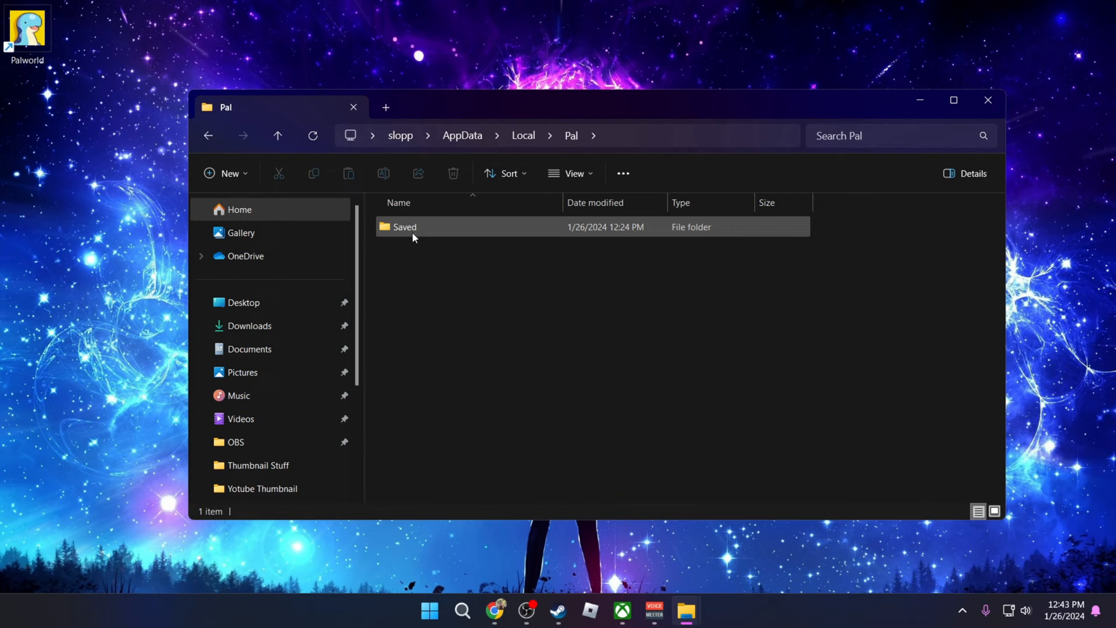
double_click(405, 227)
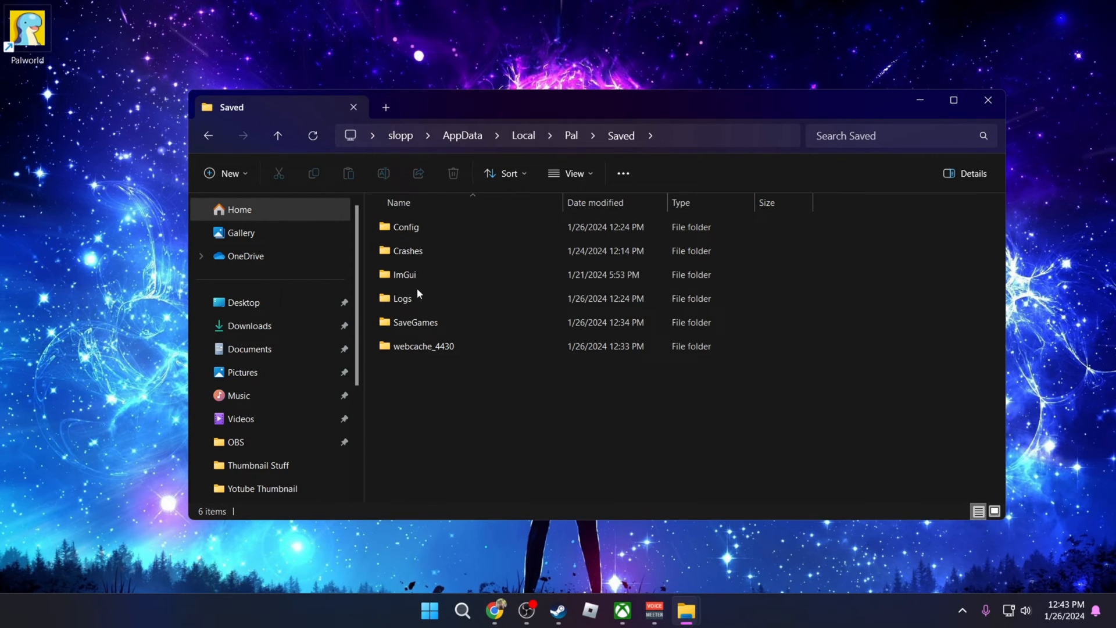
double_click(414, 321)
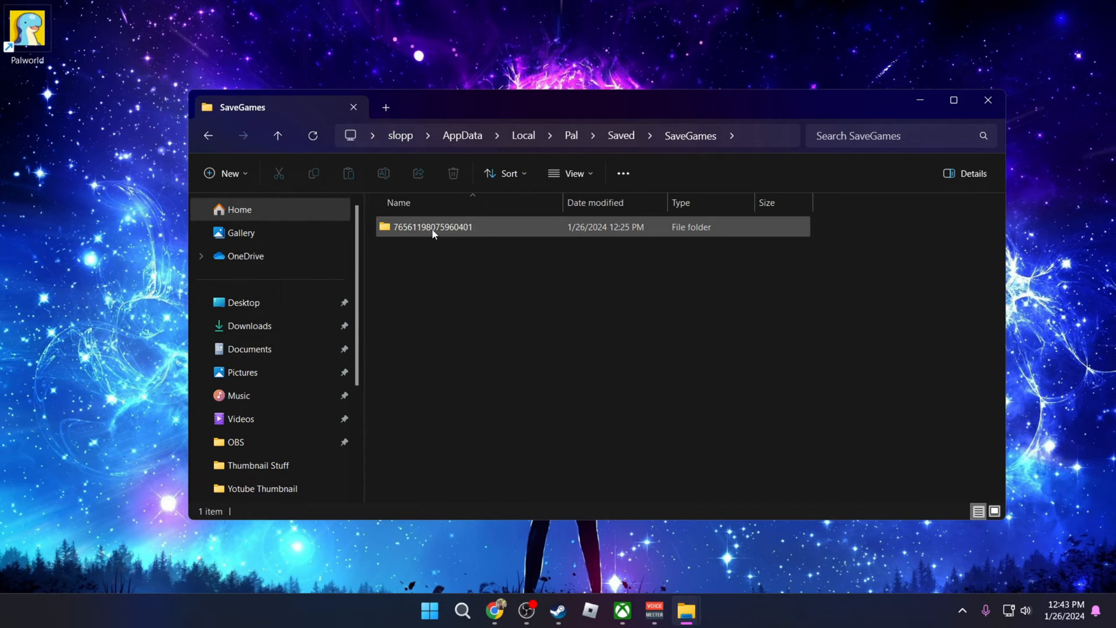
double_click(432, 226)
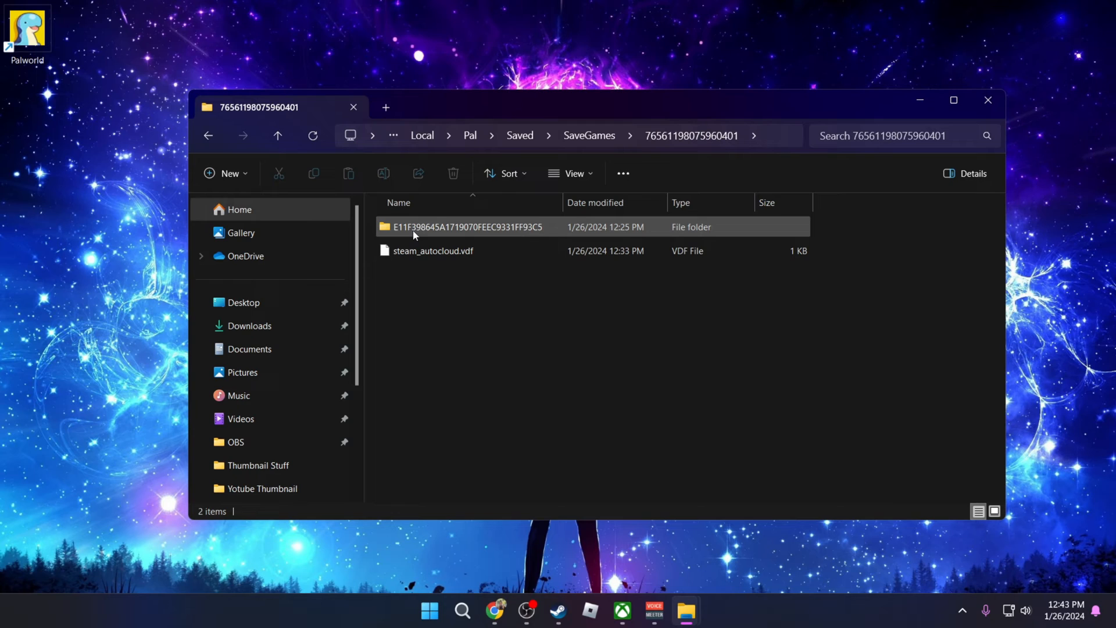
double_click(466, 226)
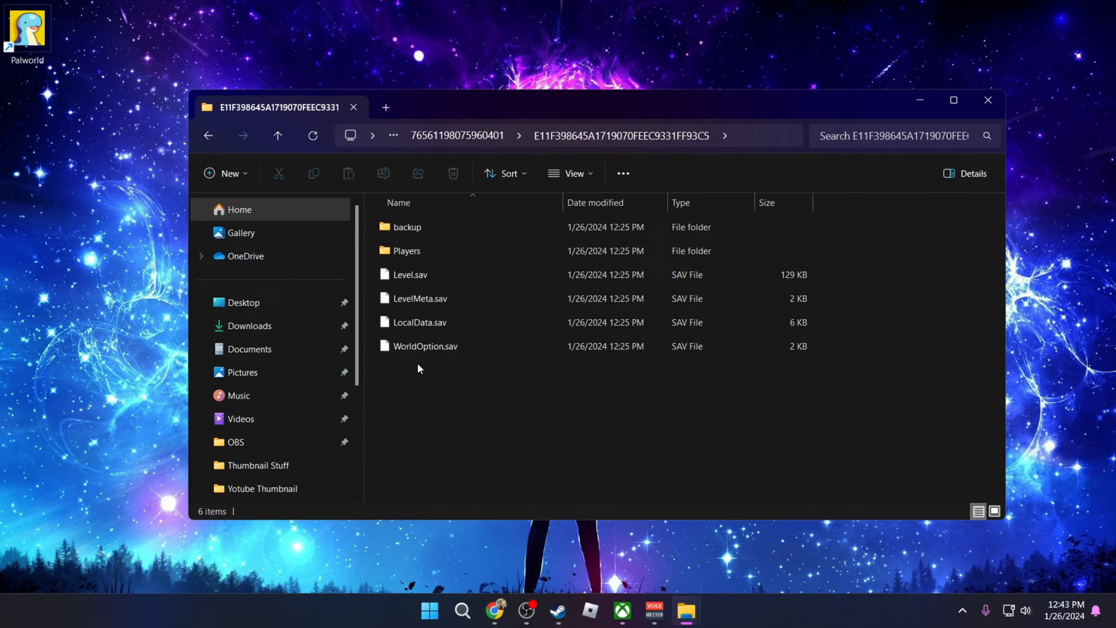
key("ctrl+a")
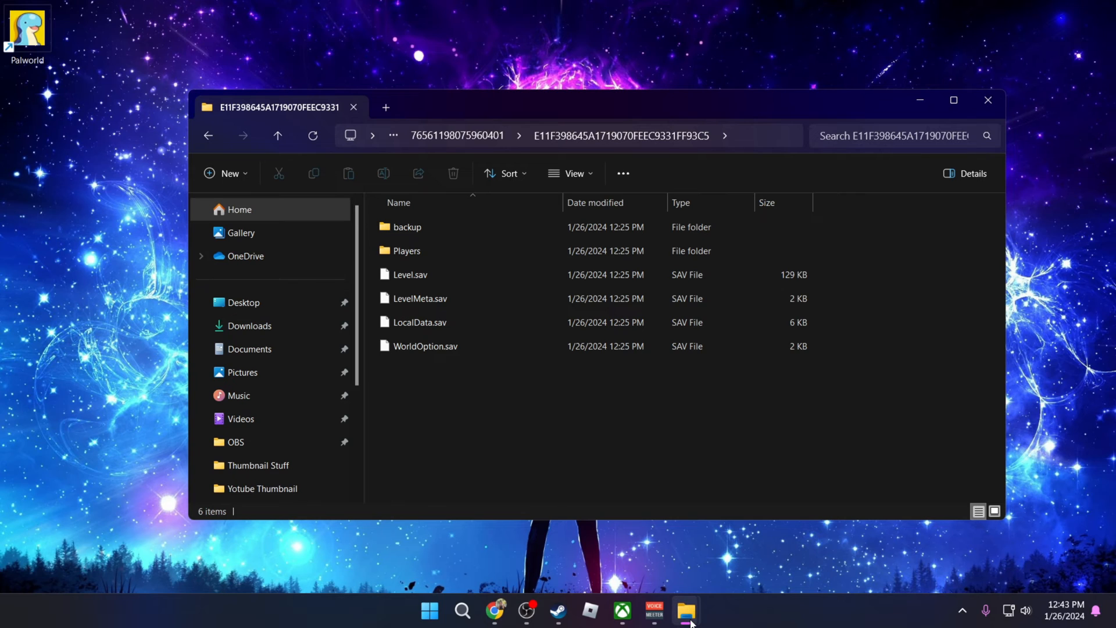
mouse_move(685, 610)
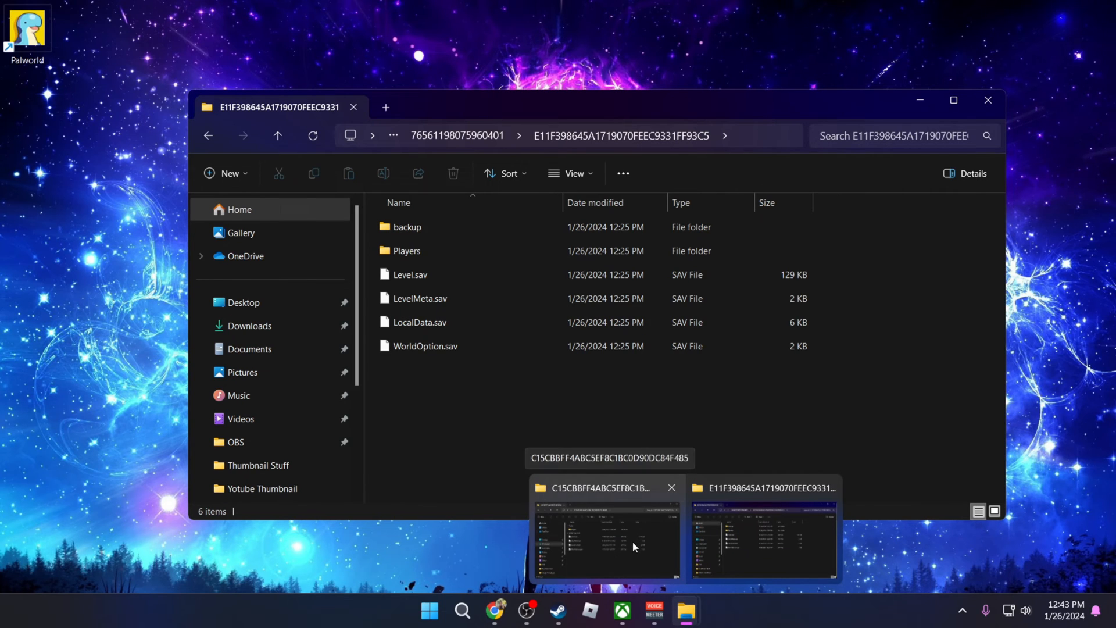
Drag the Xbox Players folder and four saves into the Steam world folder, replacing originals
left_click(605, 540)
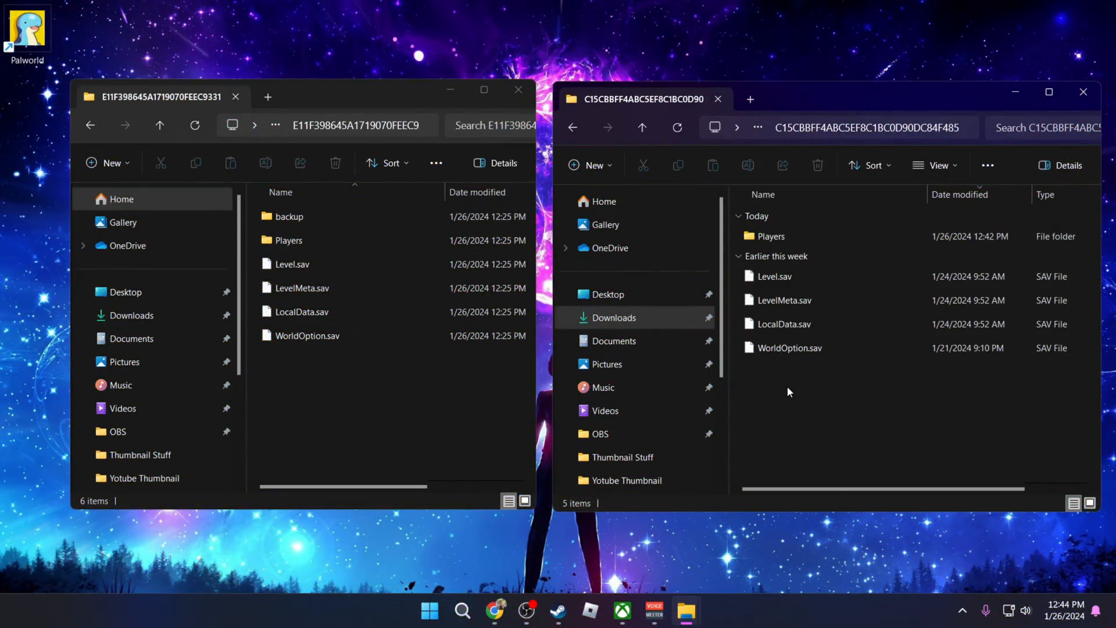
mouse_move(276, 366)
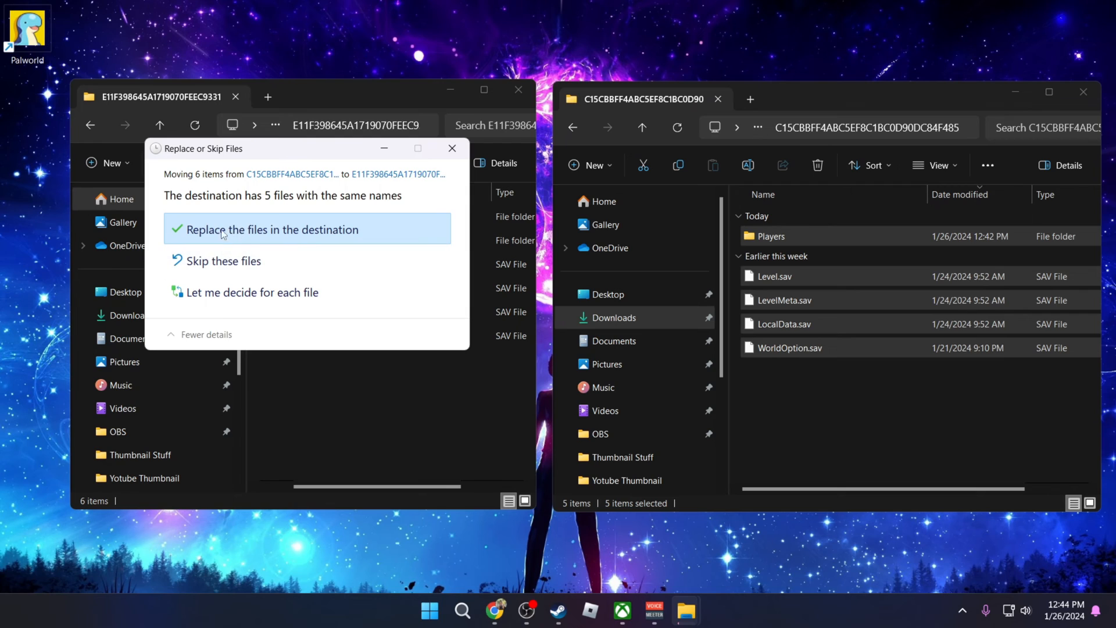
left_click(266, 229)
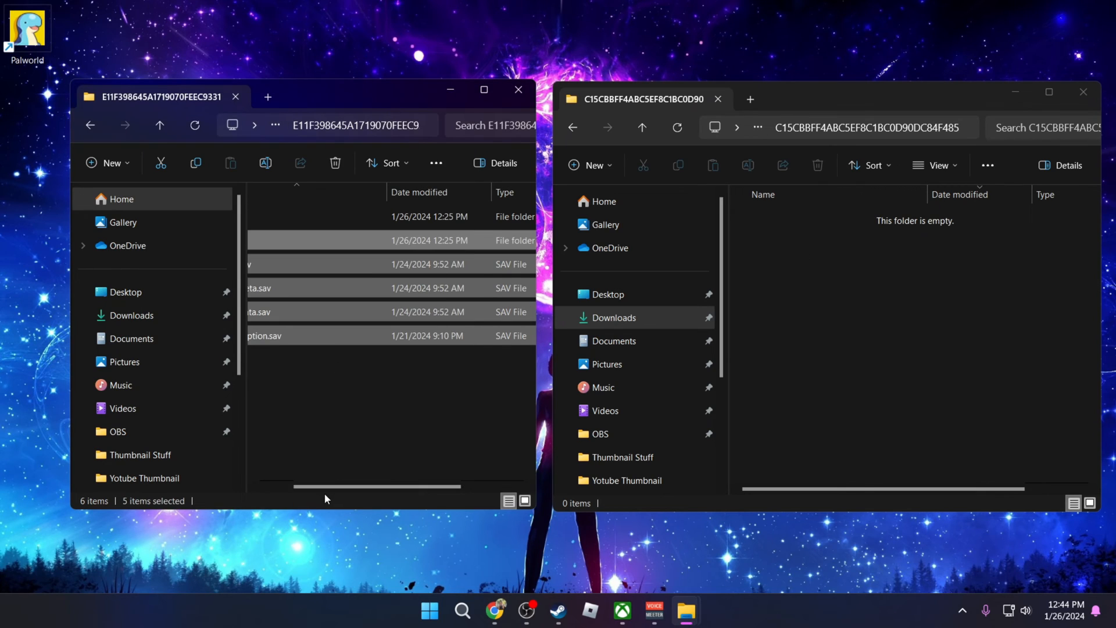
scroll("left", 3)
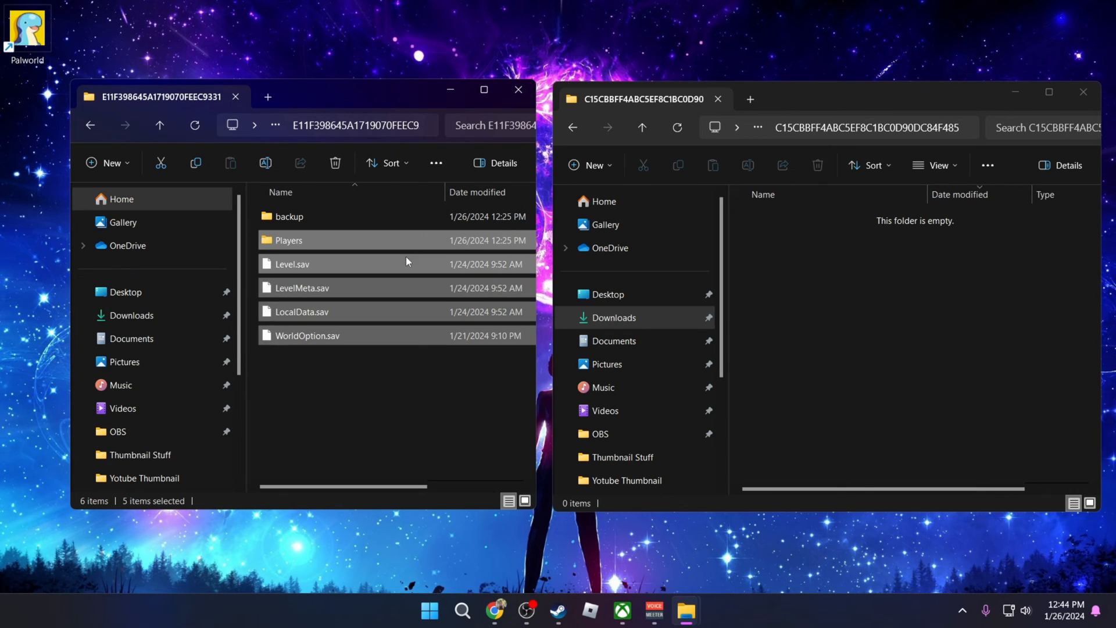
left_click(558, 611)
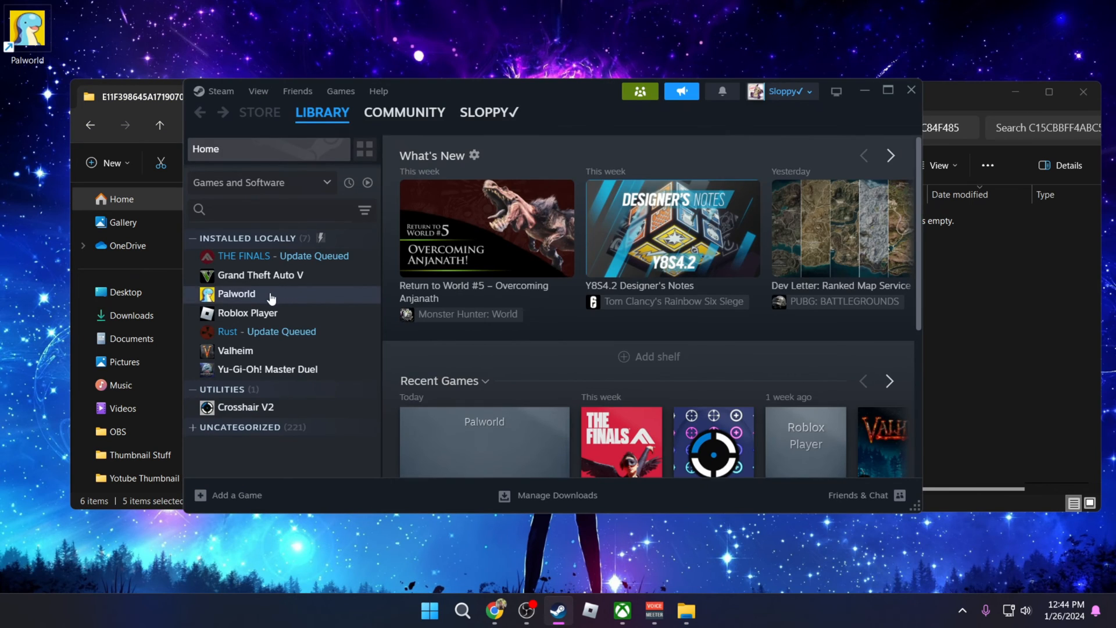
Select Palworld in the Steam library and start it with Play
left_click(237, 293)
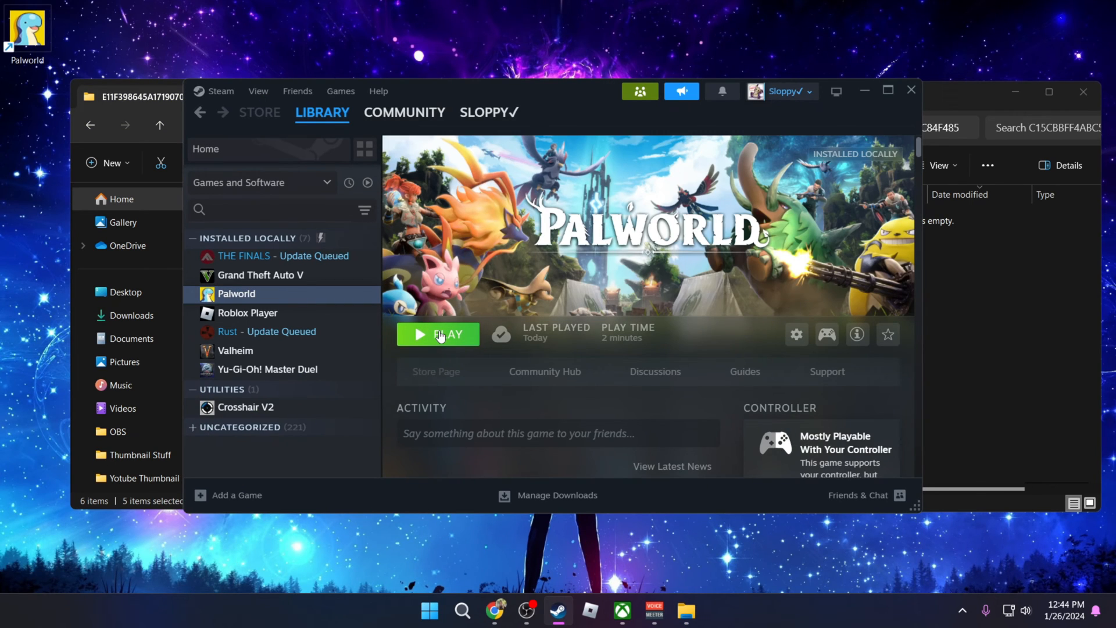
left_click(438, 334)
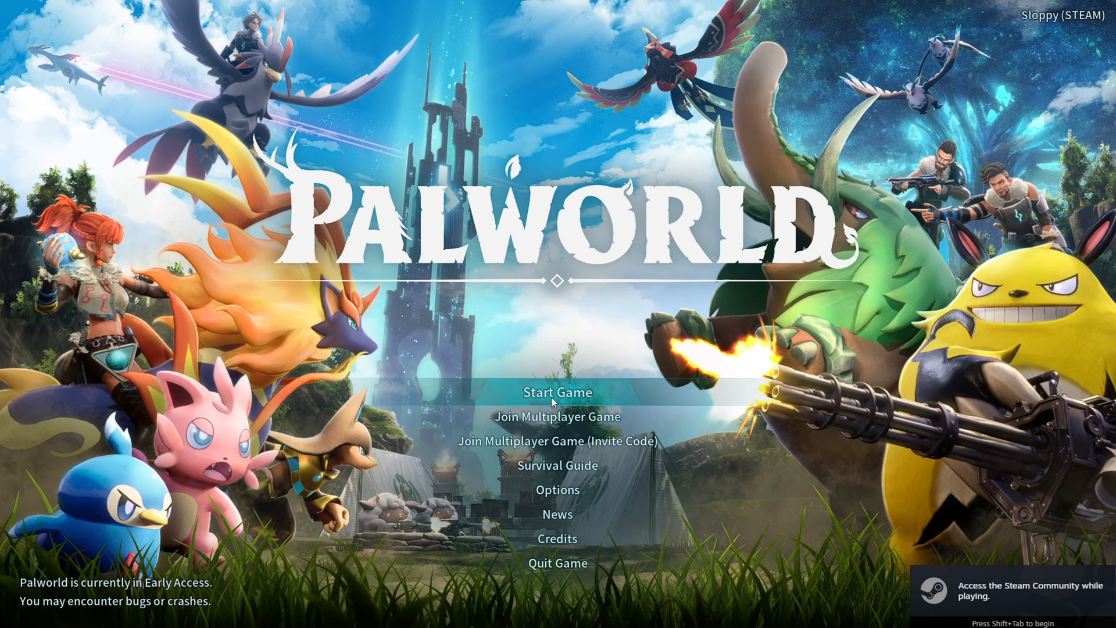
Verify the transferred world shows Day 22, Lv. 19 in World Select, then quit Palworld
left_click(558, 392)
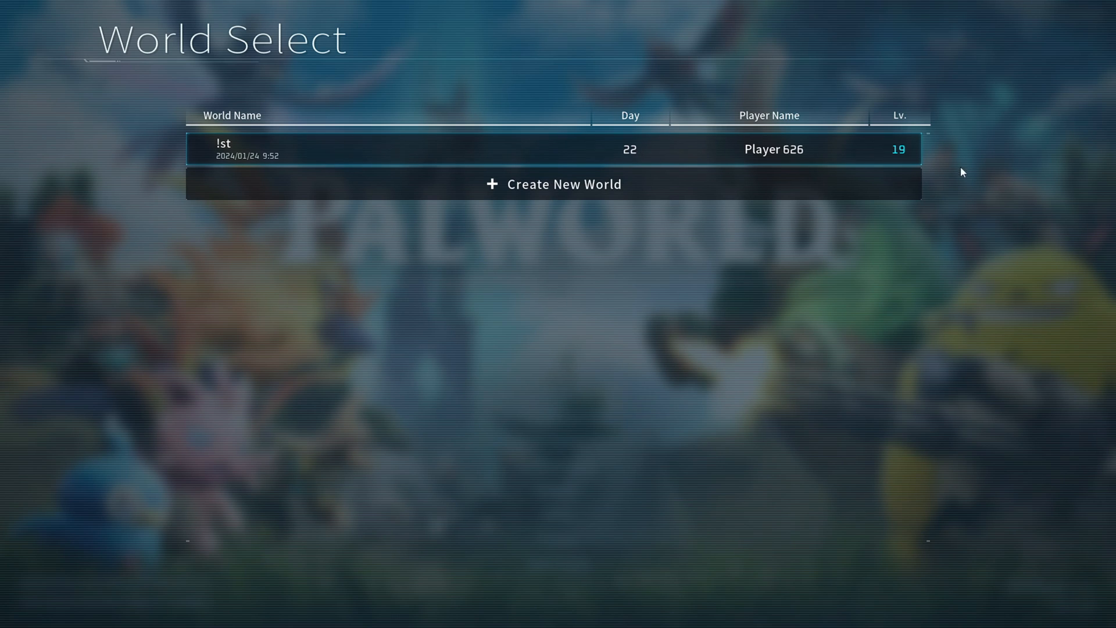
mouse_move(476, 184)
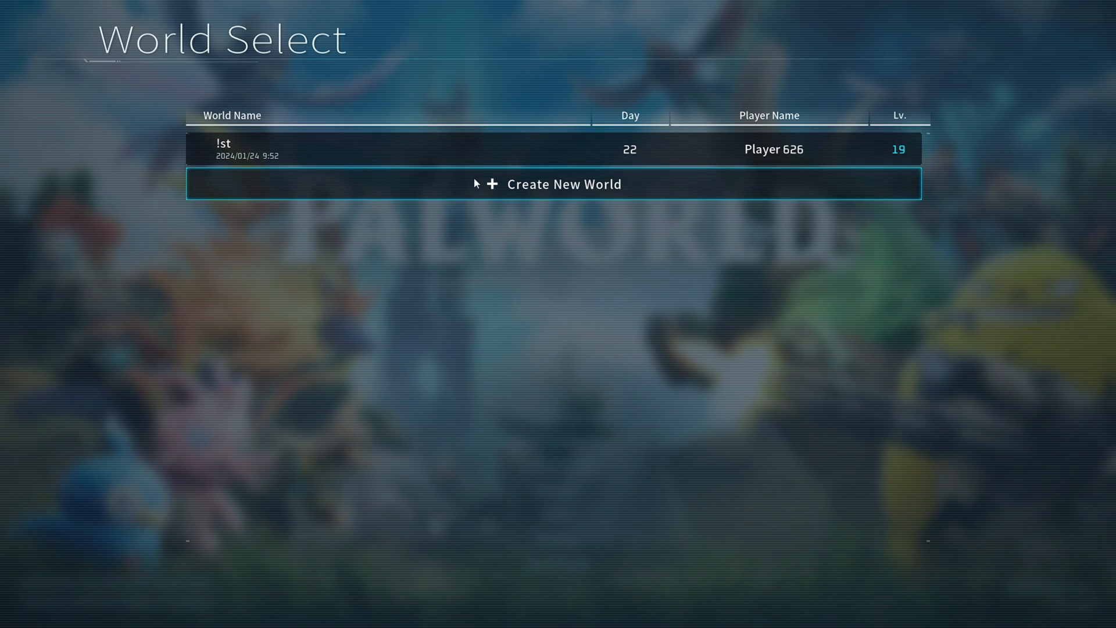
mouse_move(663, 149)
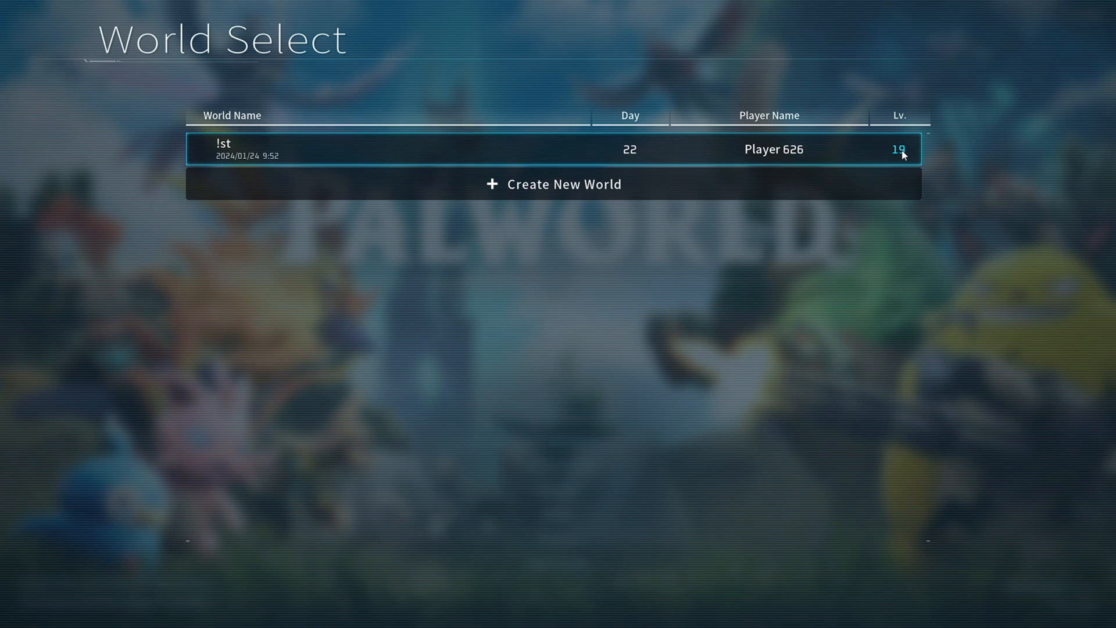
mouse_move(699, 282)
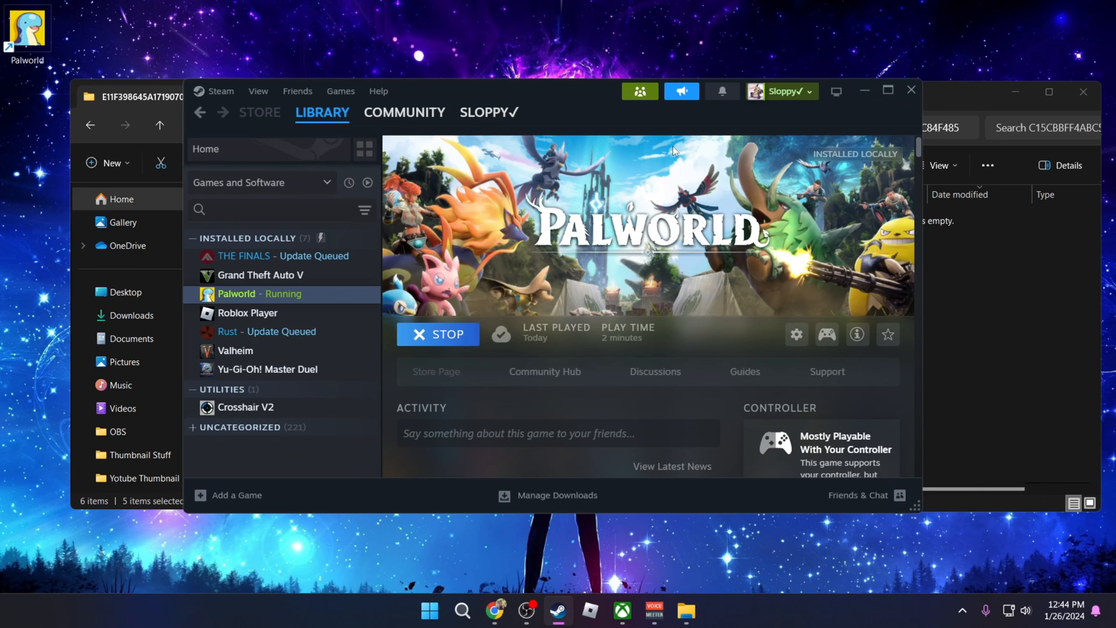
left_click(437, 333)
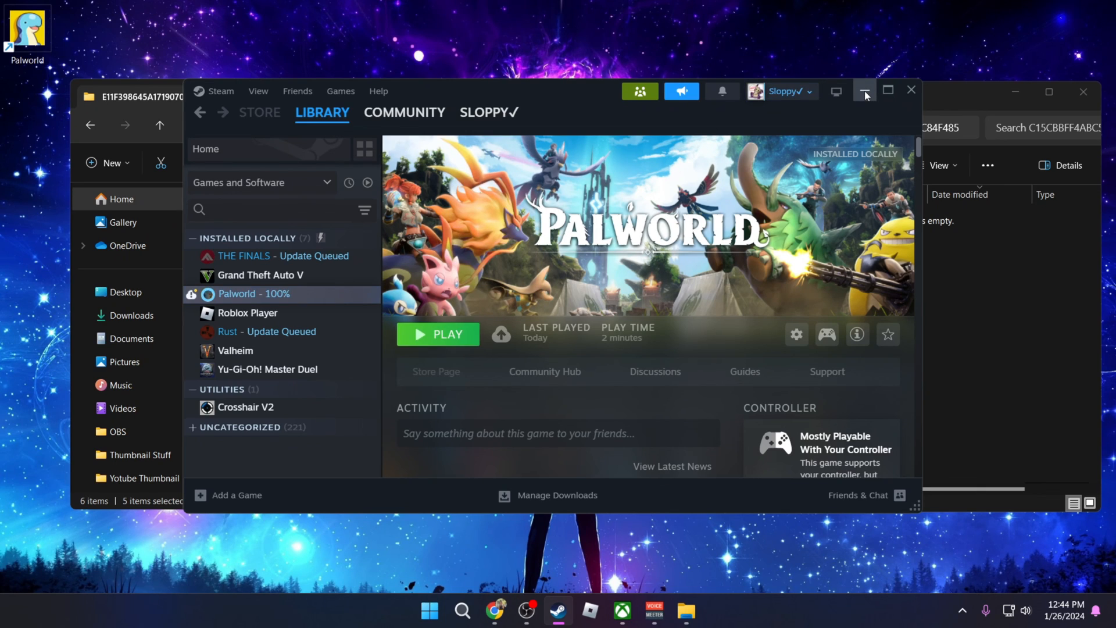